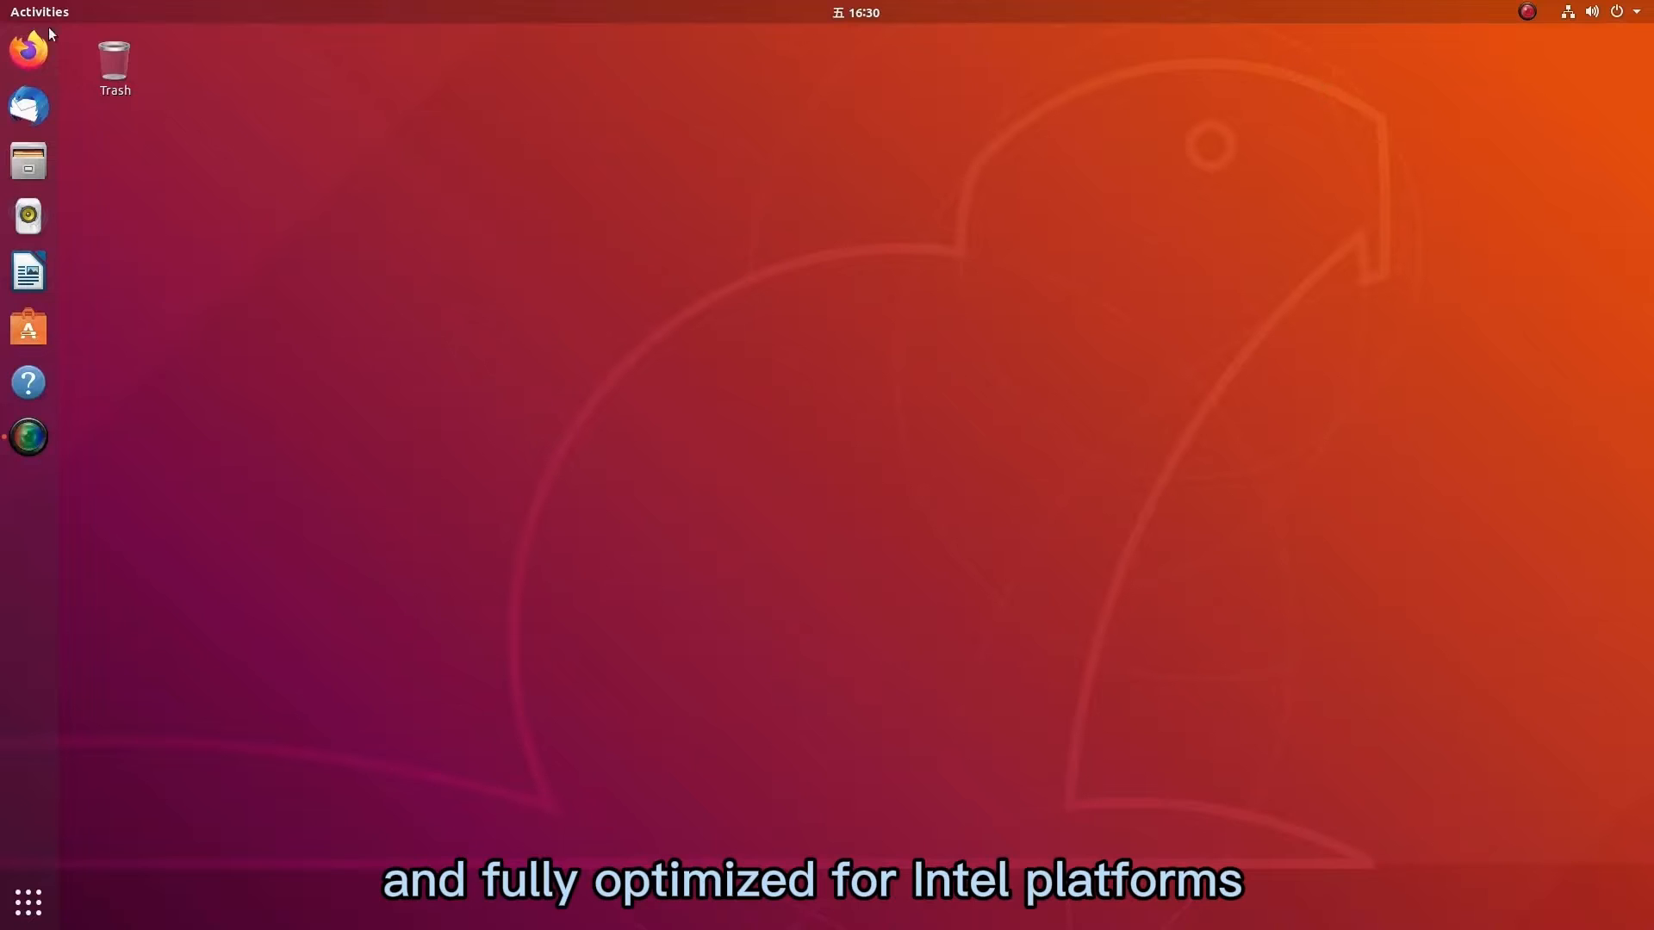
Launch Firefox from the dock and go to github.com.
left_click(29, 50)
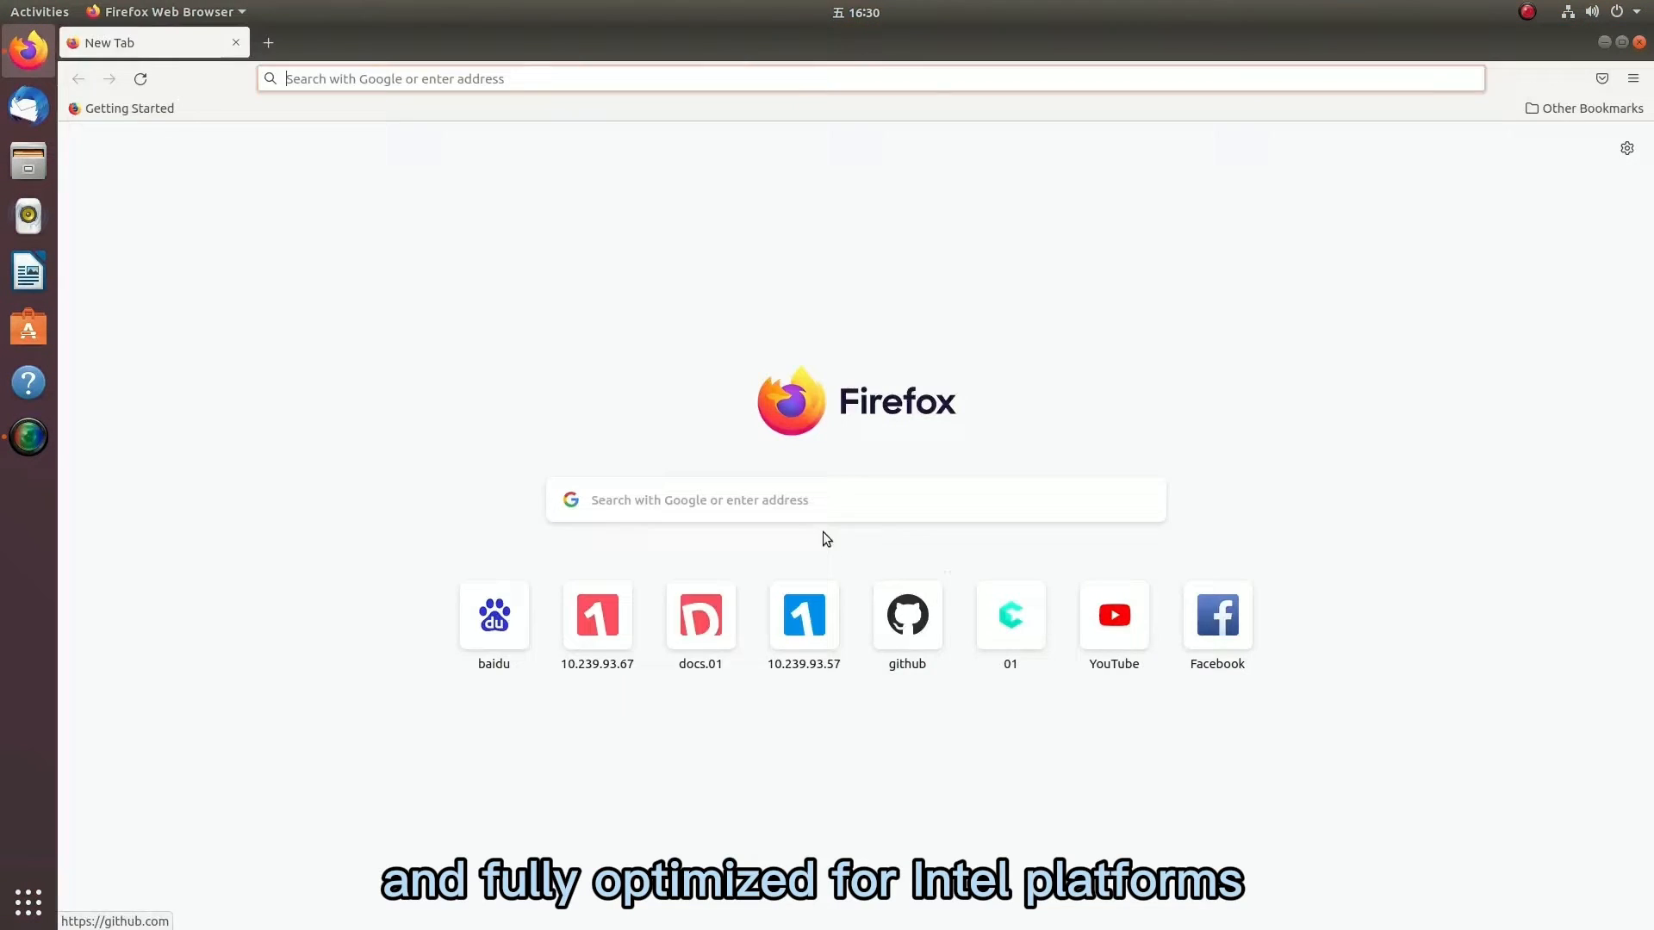
type("github.com")
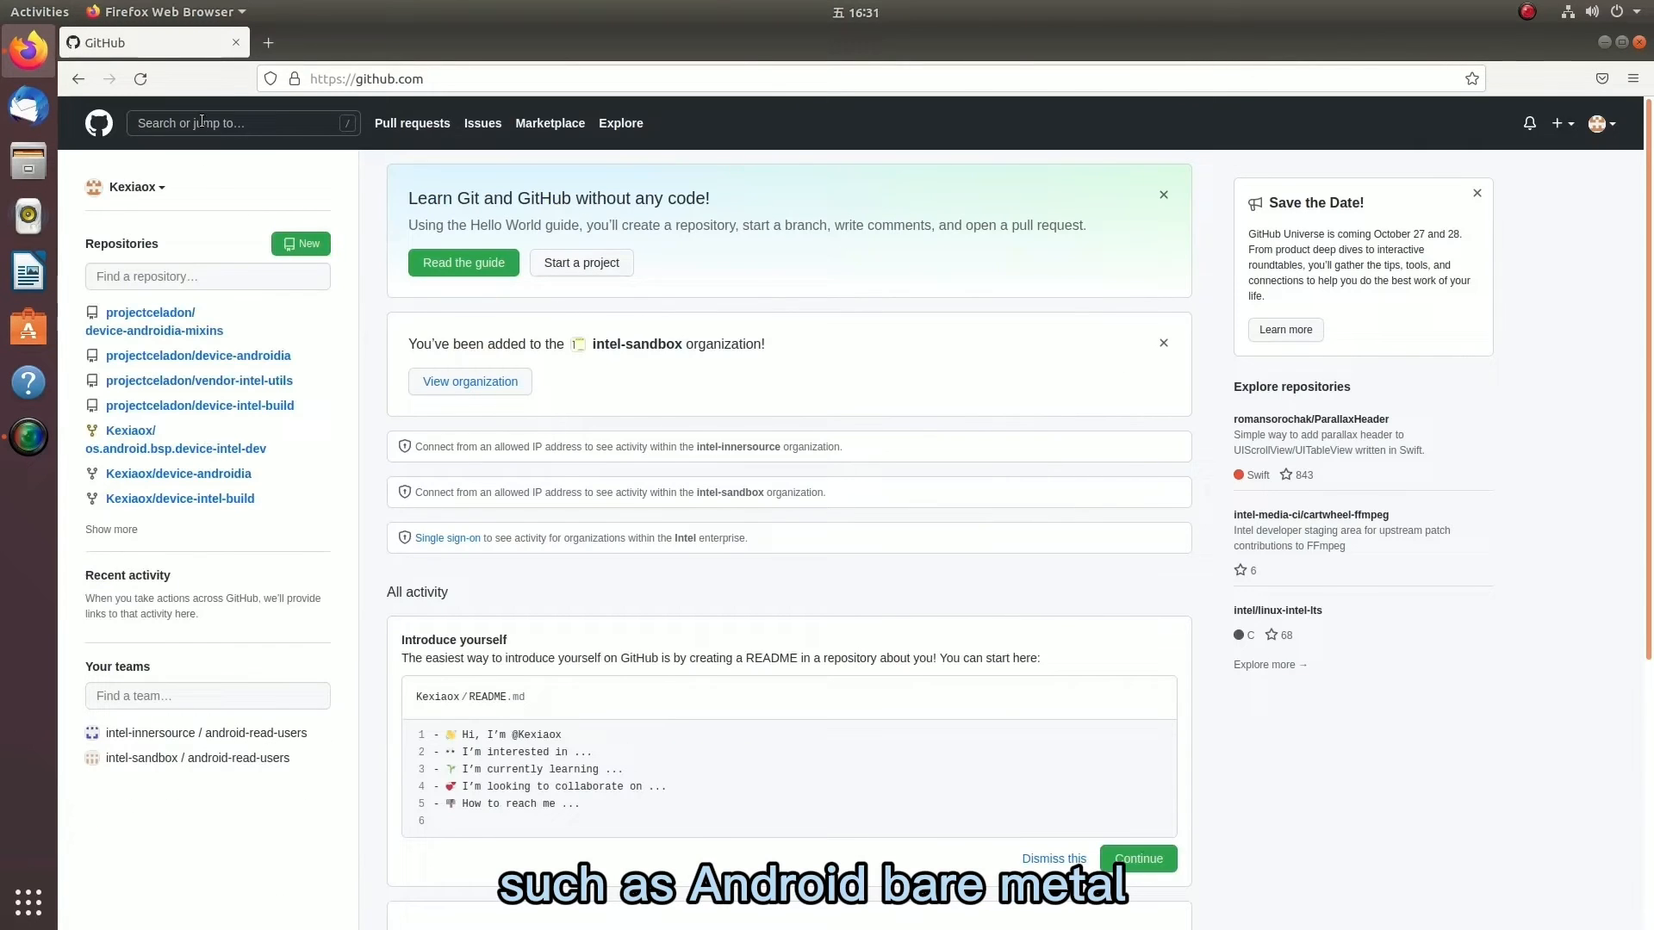
Search GitHub for 'celadon', open projectceladon, and open its 01.org website in a new tab.
type("celadon")
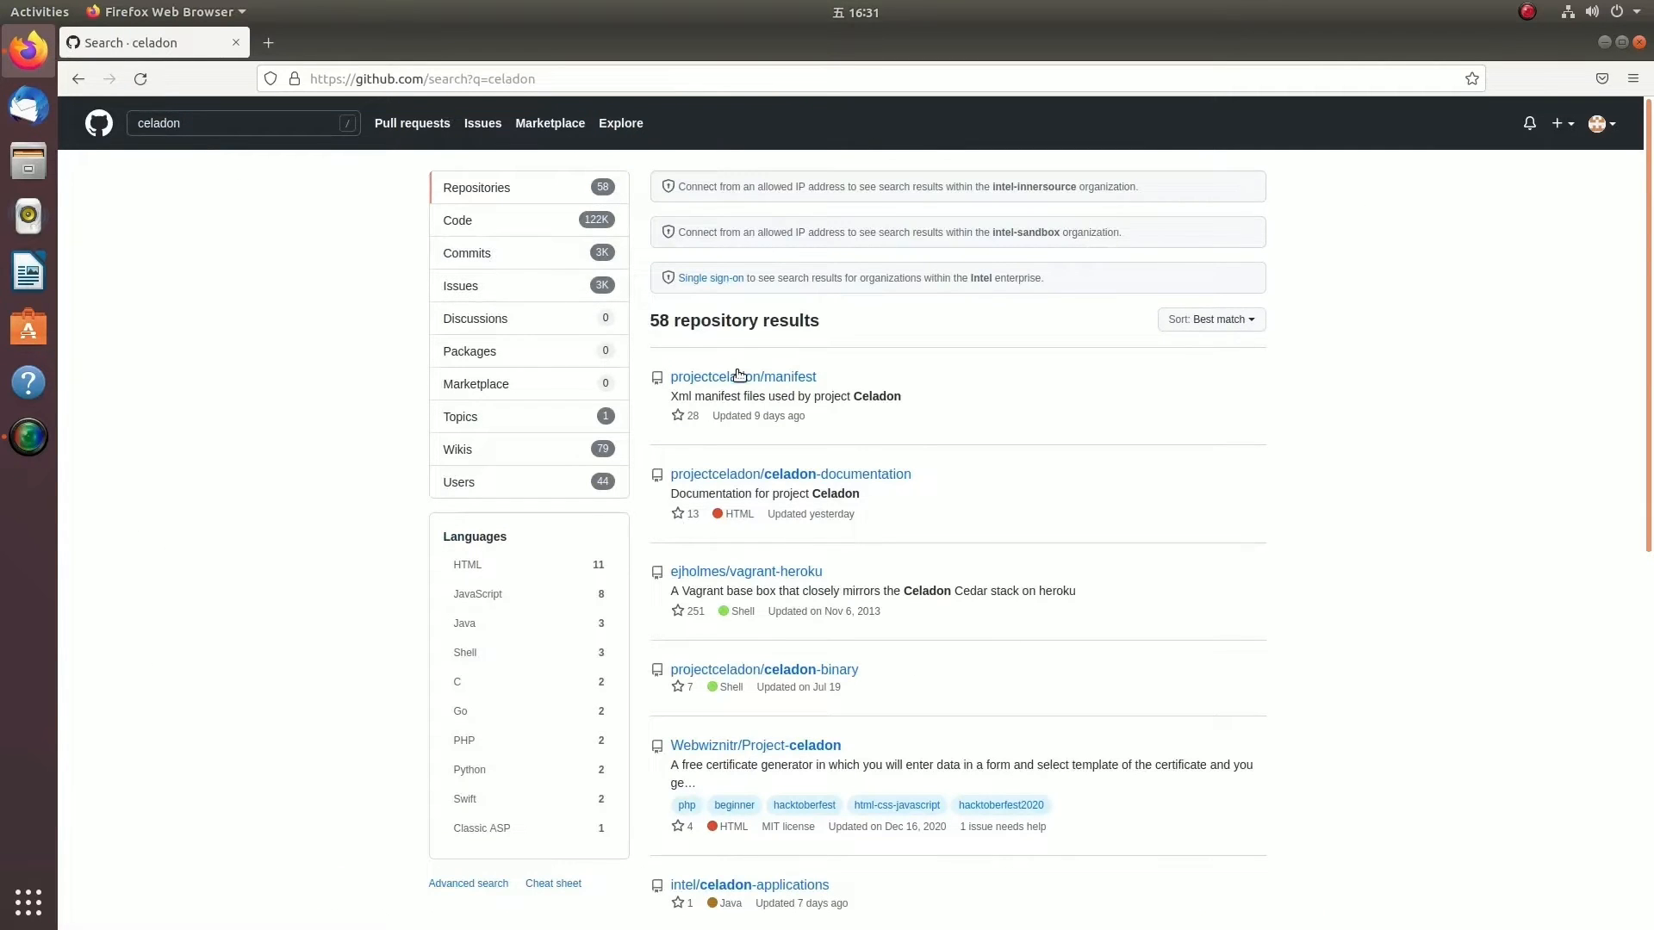
left_click(743, 376)
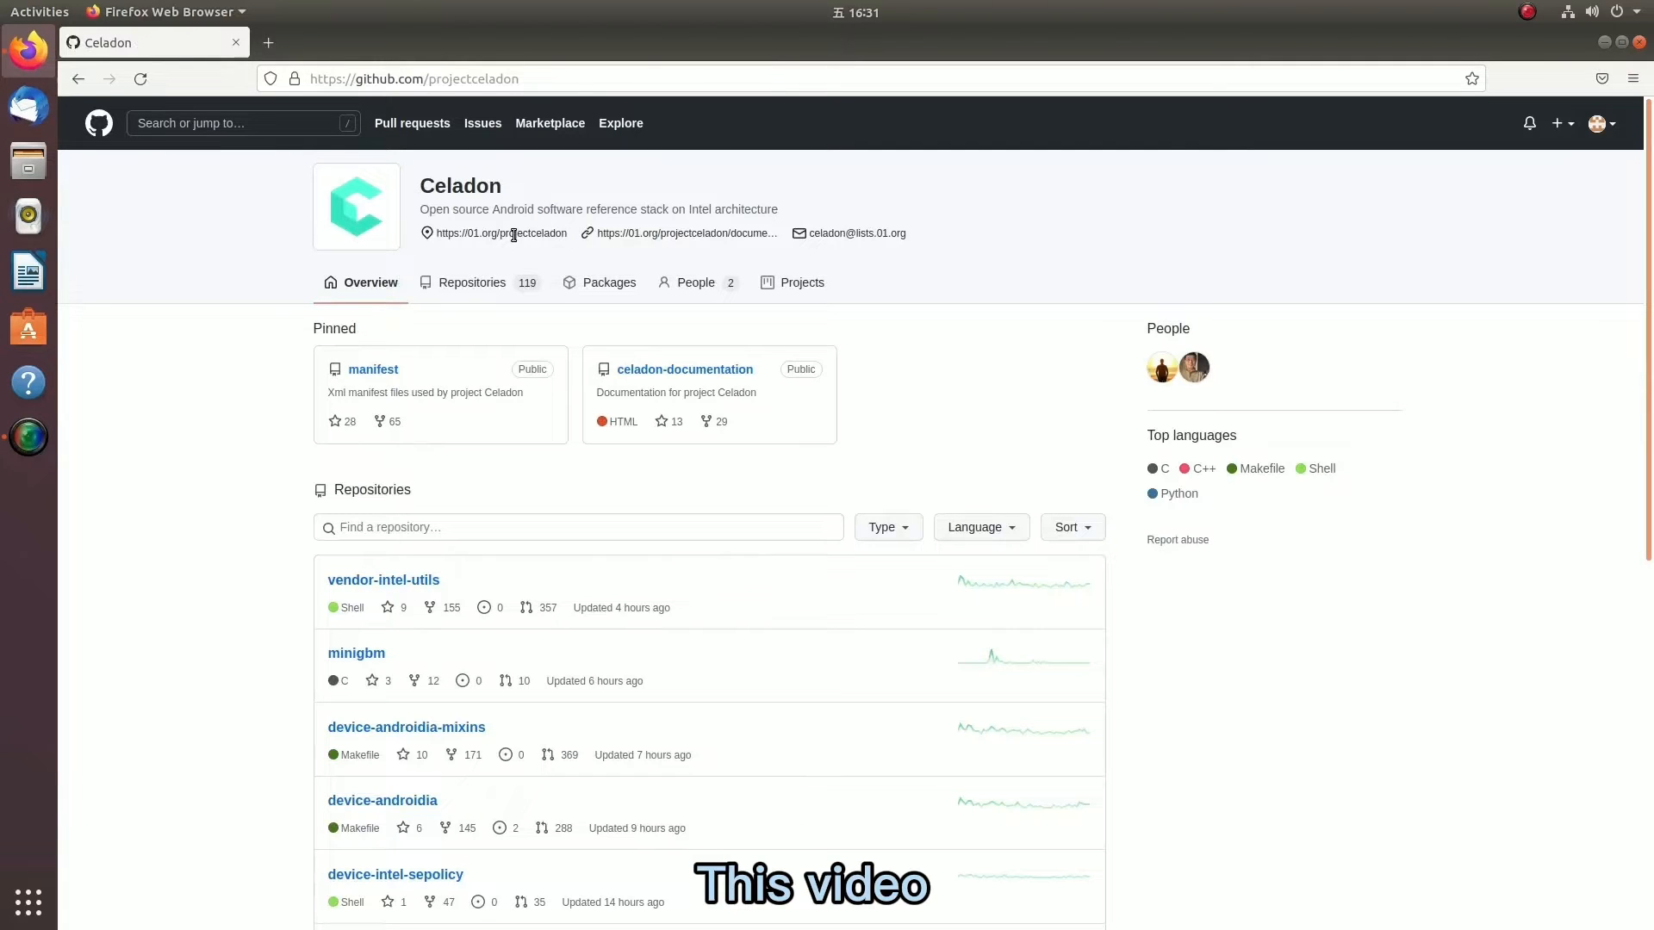
right_click(509, 234)
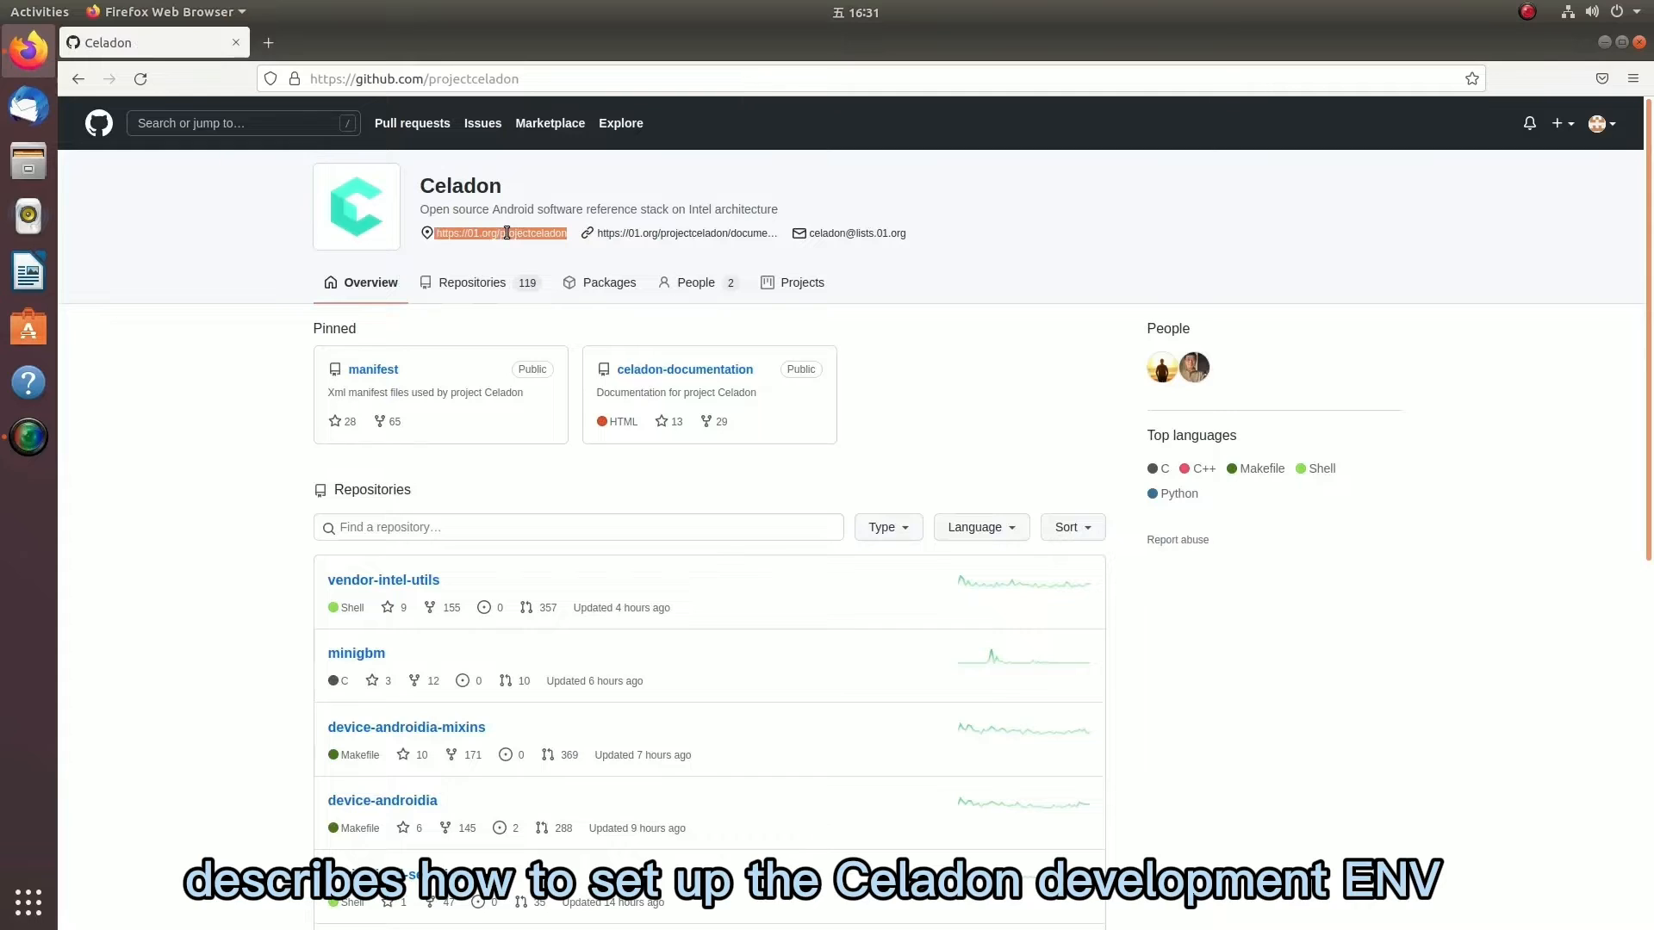
right_click(501, 233)
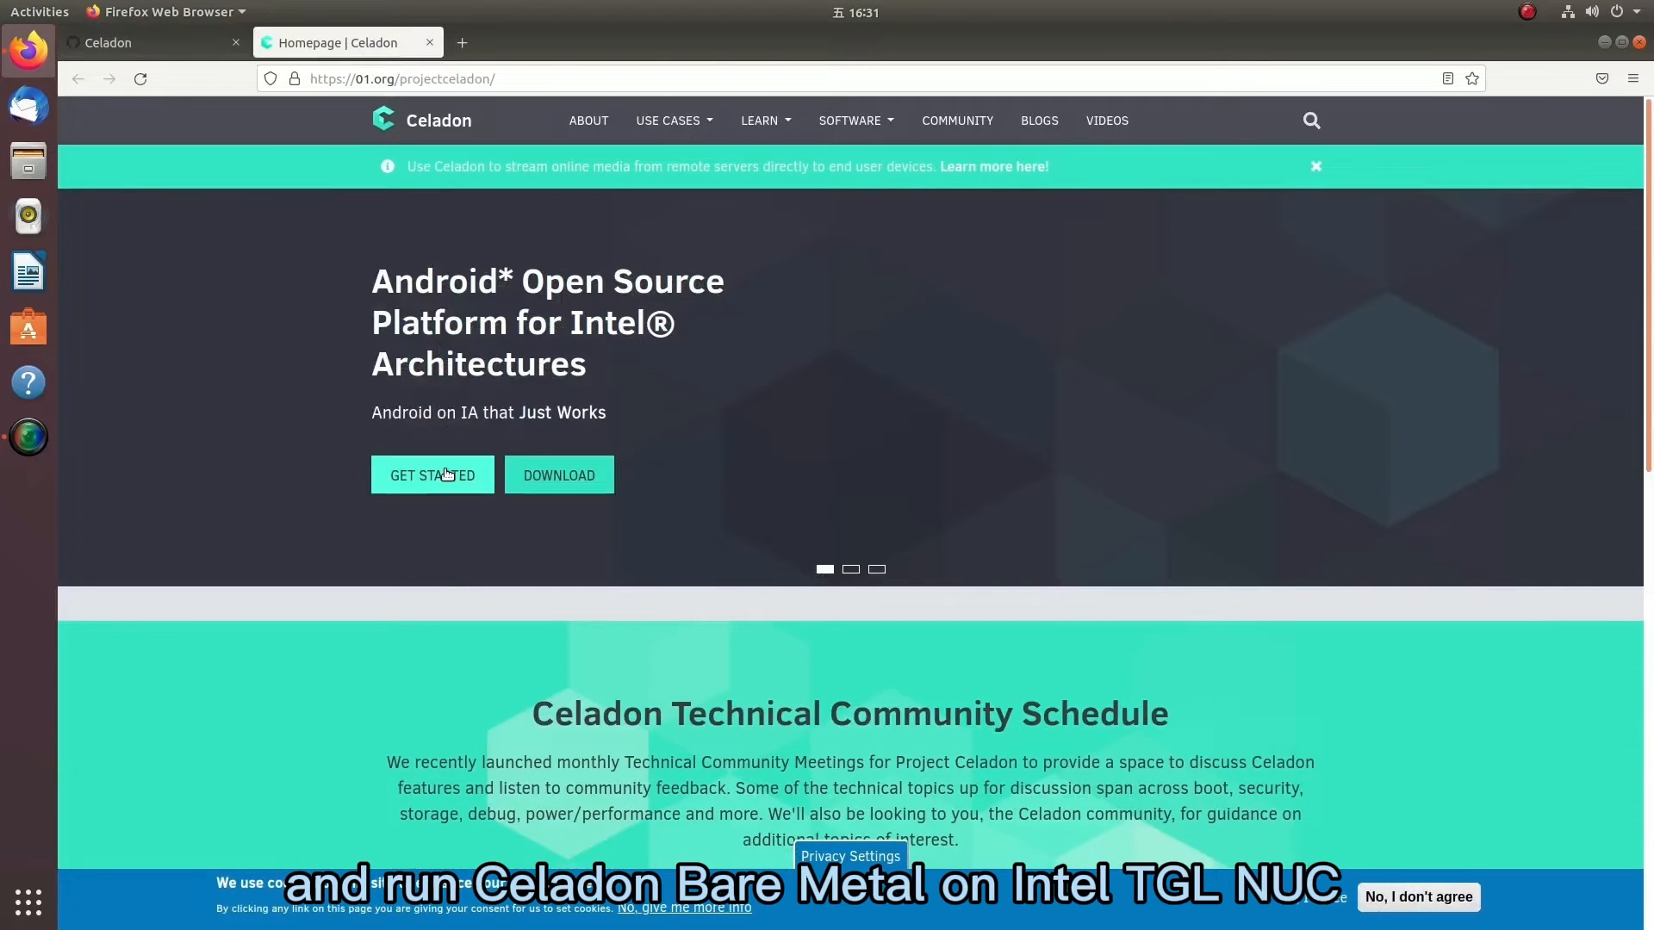
Open Get Started and the 'Set up the development environment' section in Celadon Docs.
left_click(432, 474)
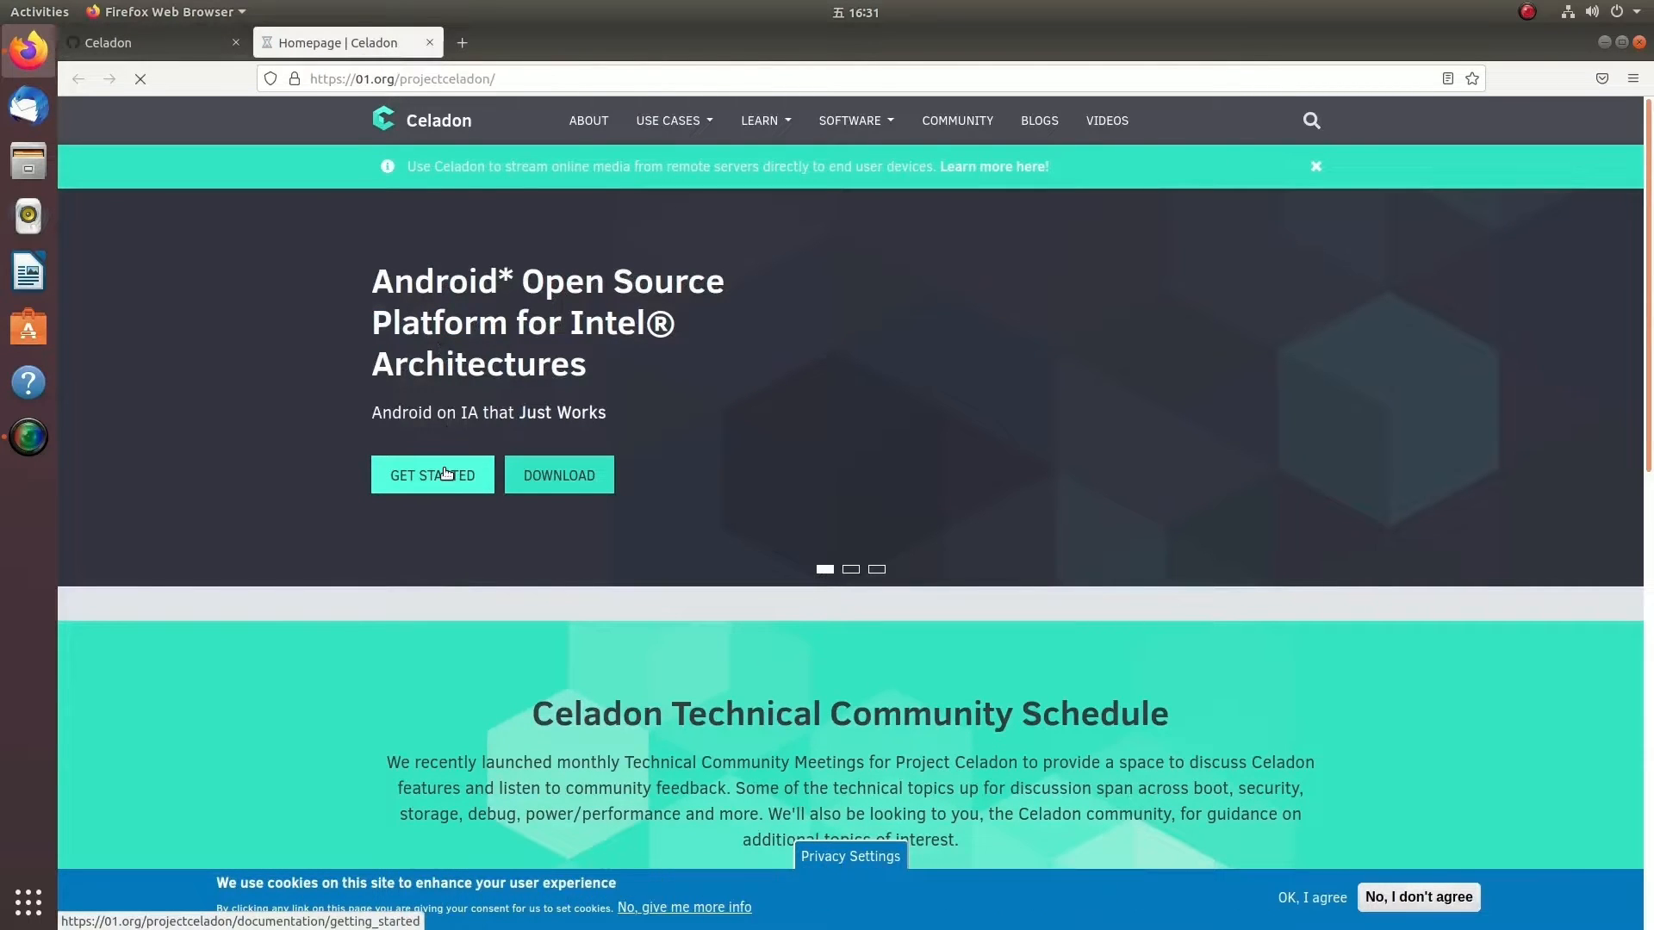
left_click(432, 474)
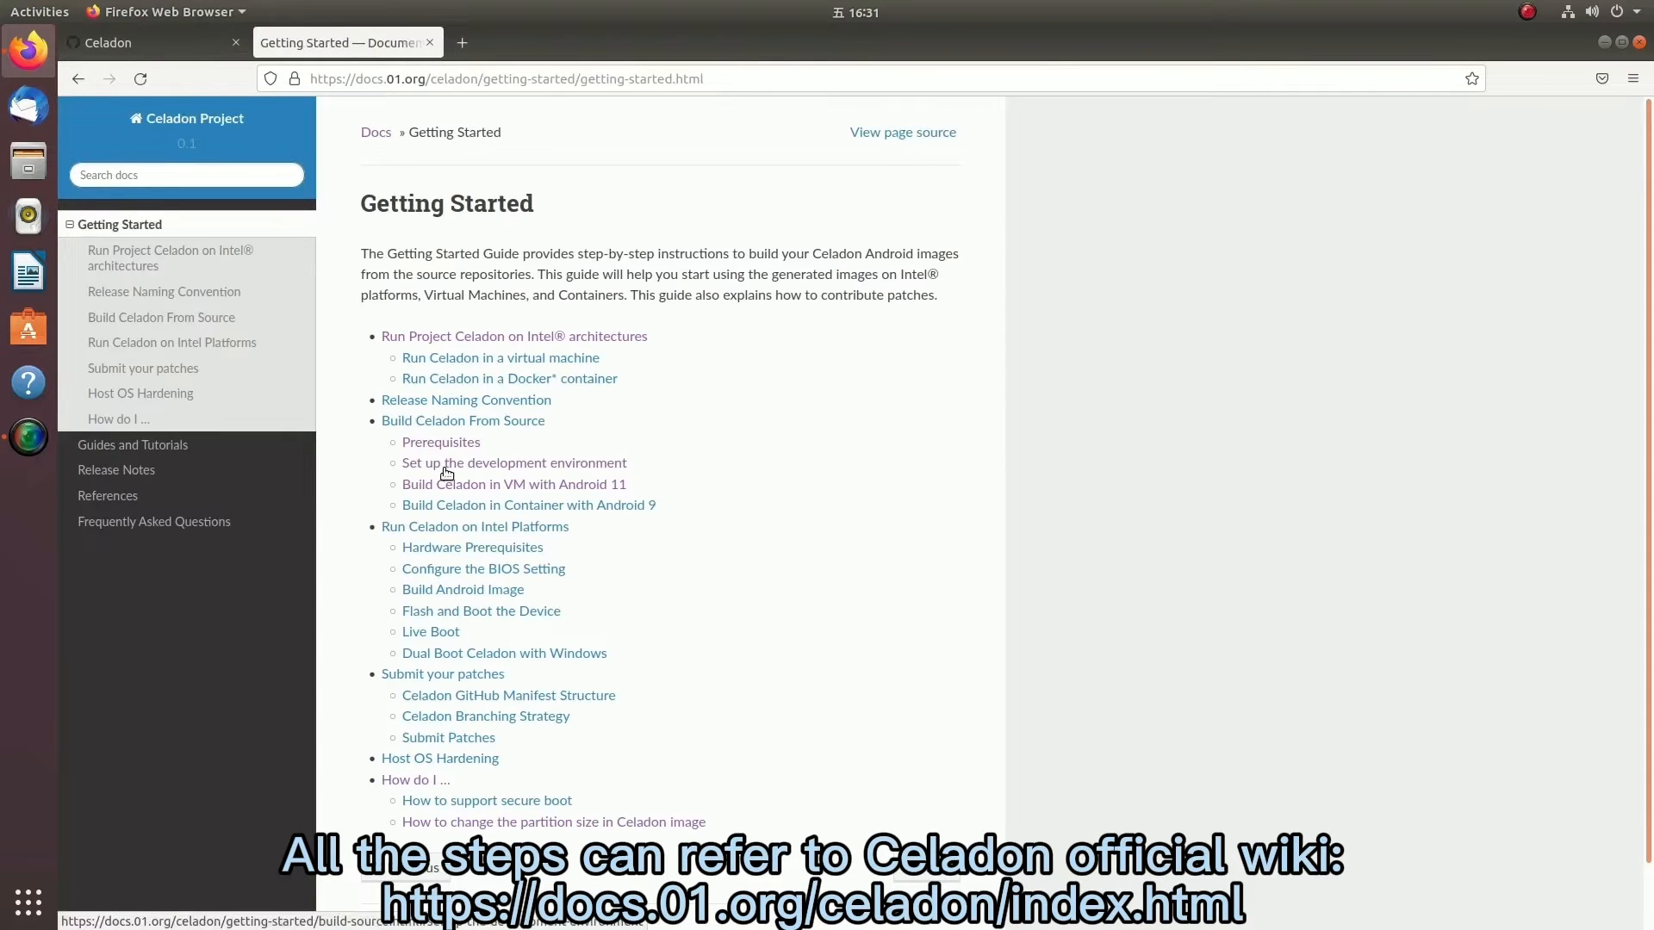
left_click(441, 442)
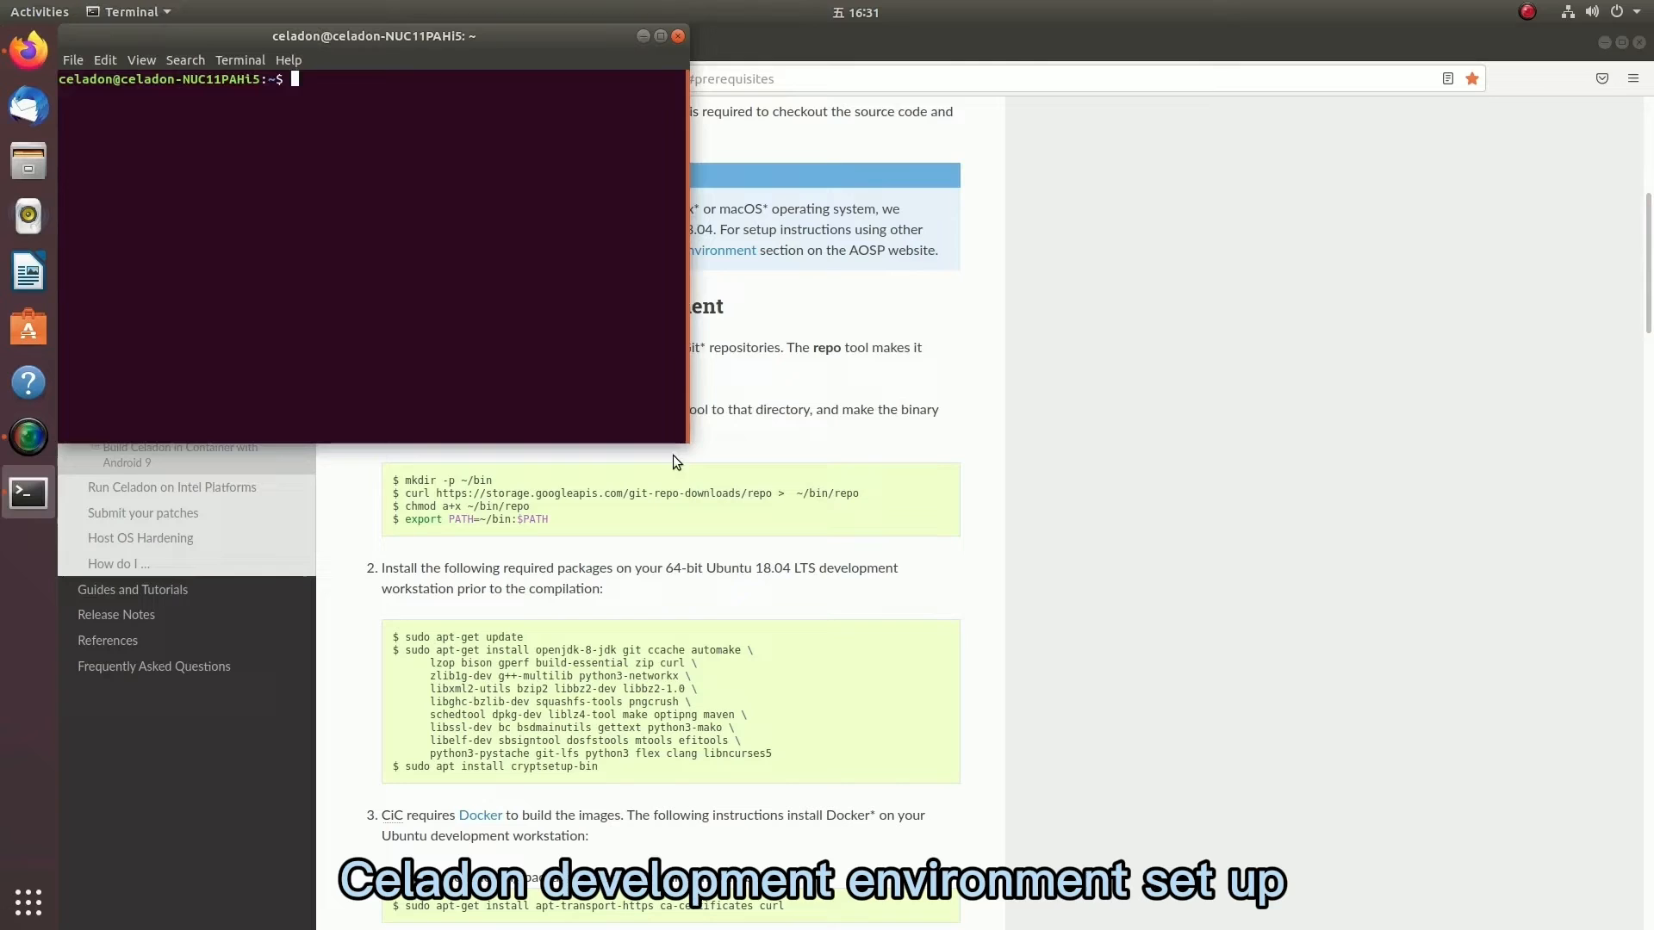
Maximize the terminal, list the home folder, and cd into bin/.
left_click(661, 35)
type("ls")
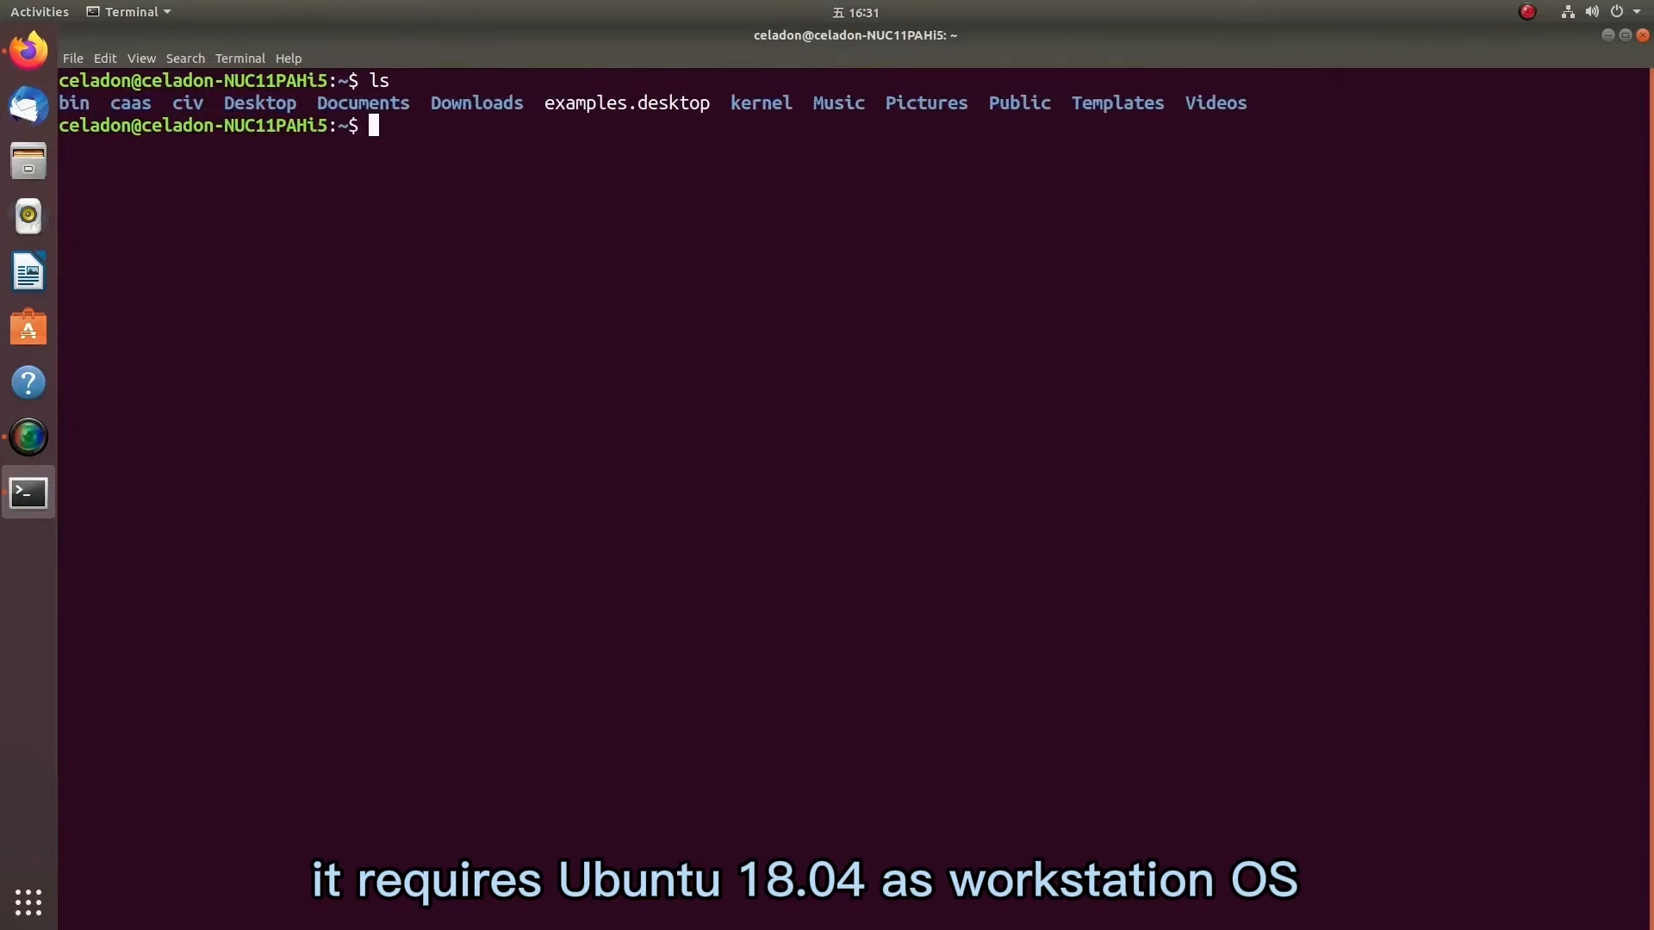
type("cd bin/")
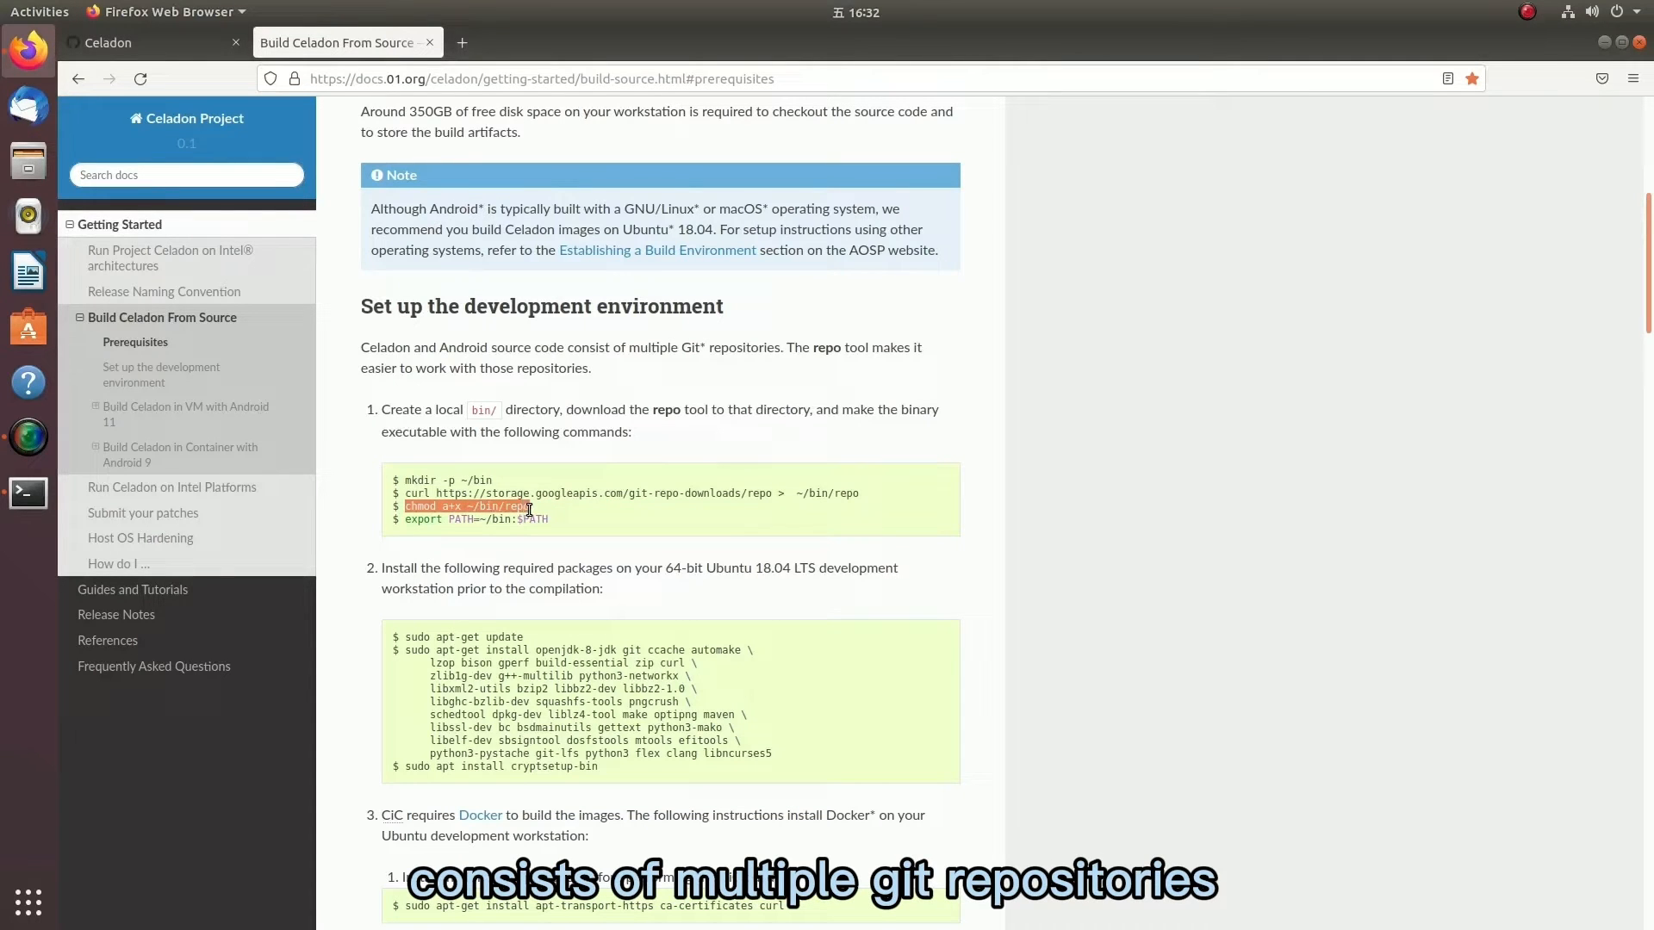
Copy the 'chmod a+x ~/bin/repo' and export PATH commands from the docs.
right_click(516, 511)
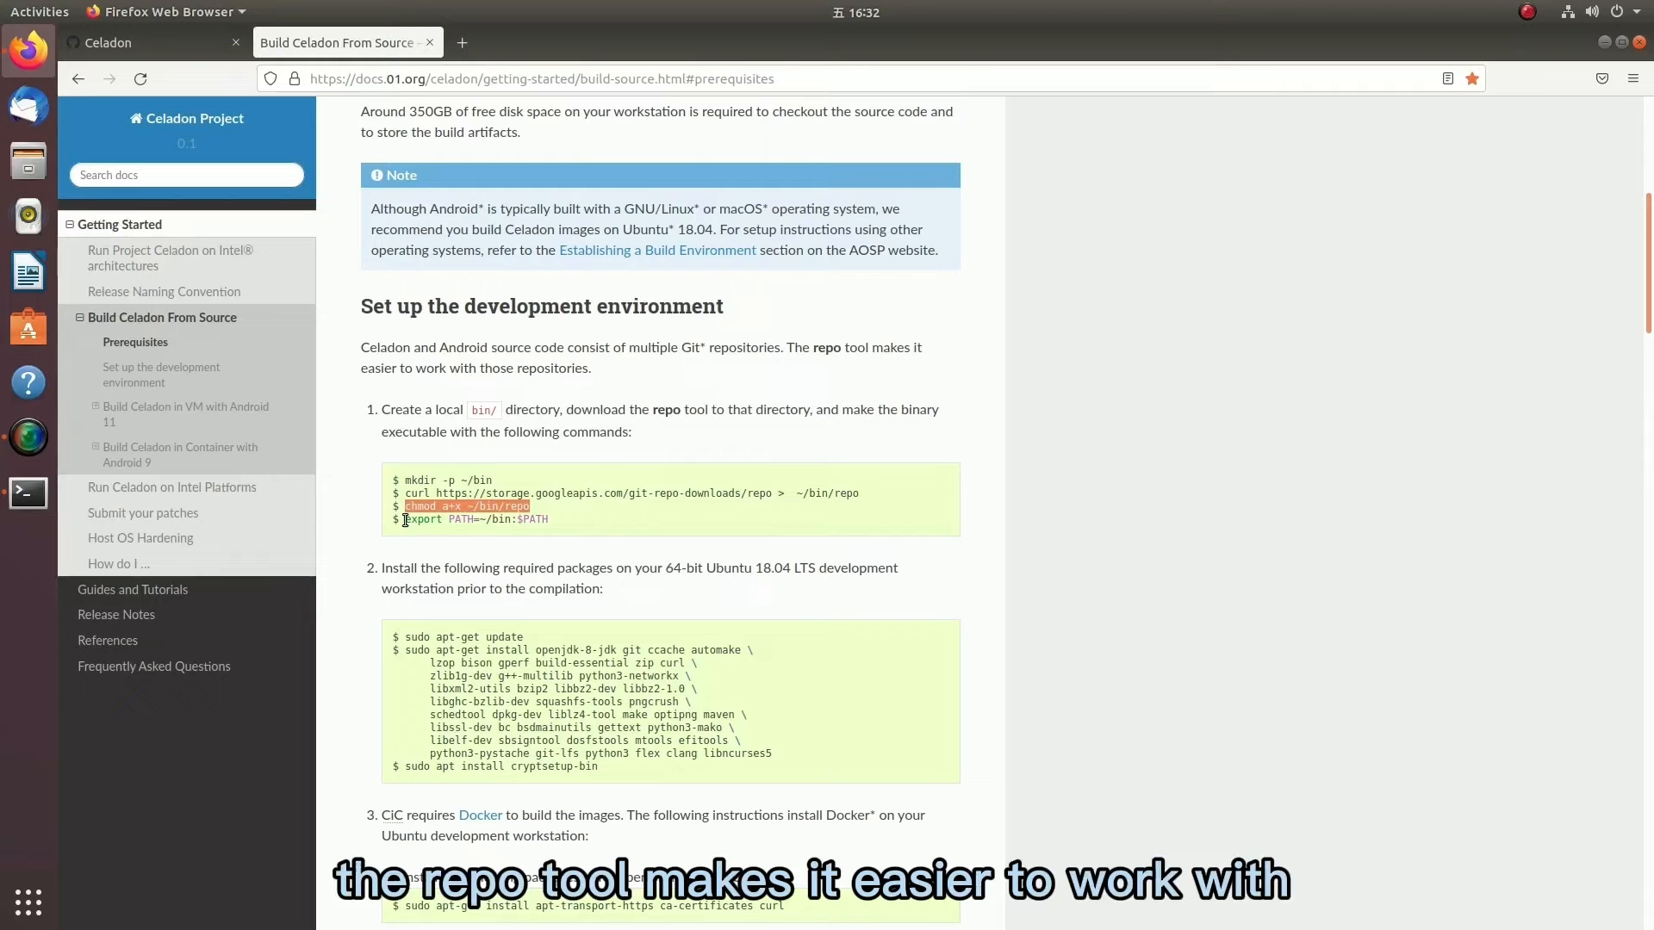
right_click(474, 518)
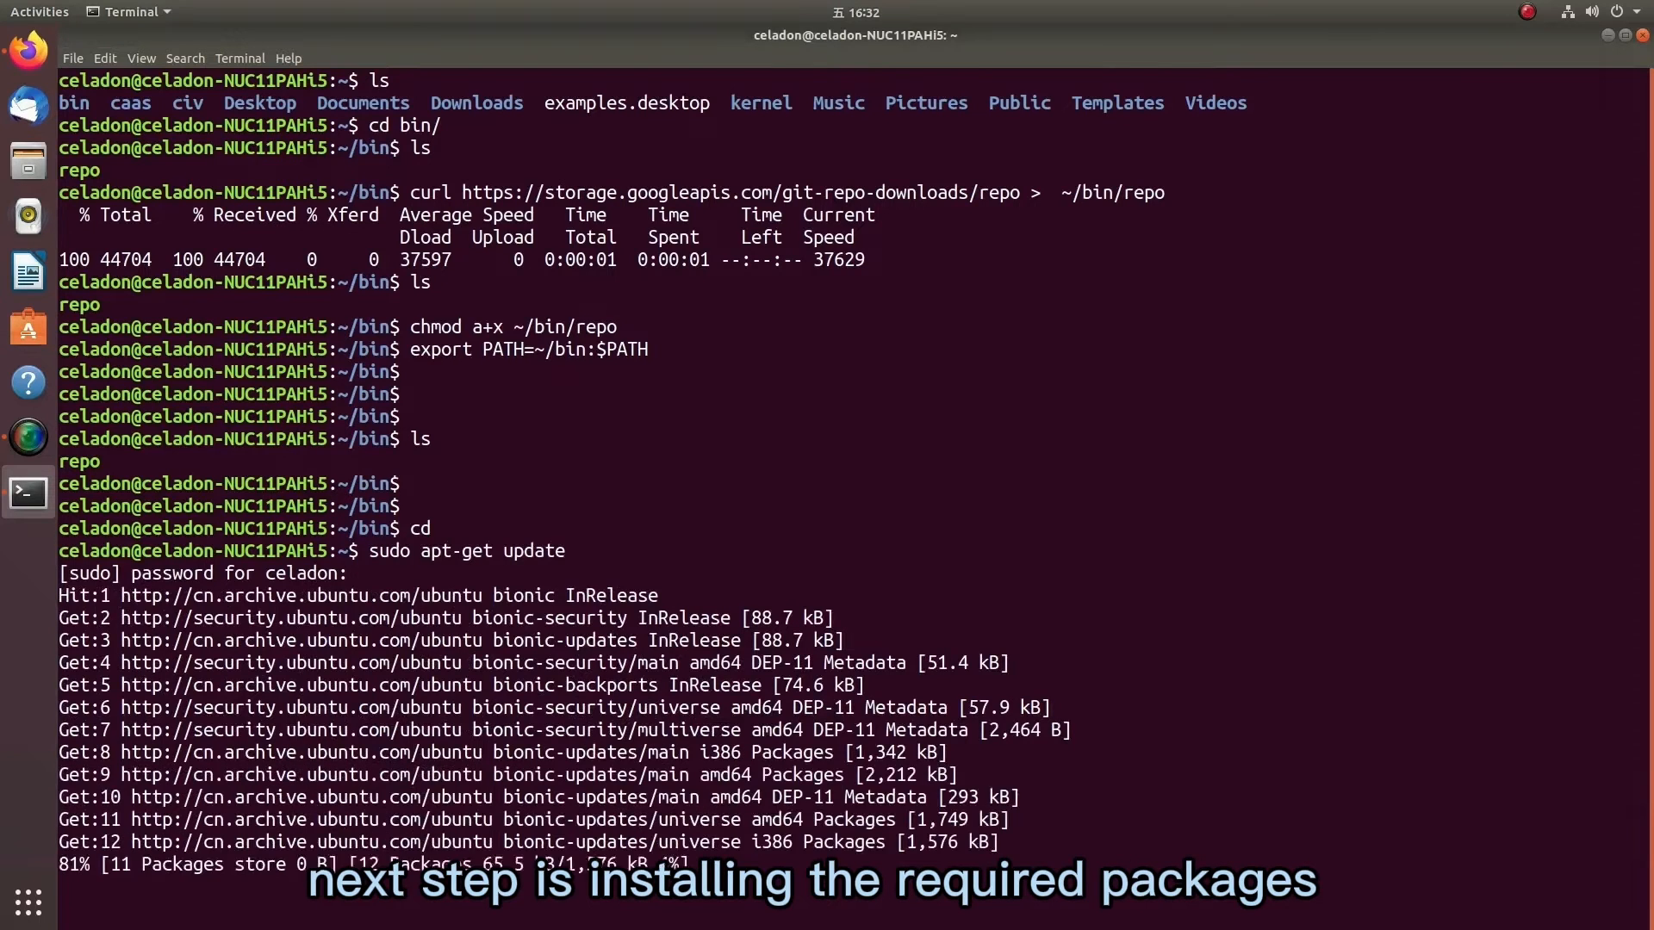
Run the repo download, chmod and PATH commands, then start sudo apt-get update.
scroll("down", 3)
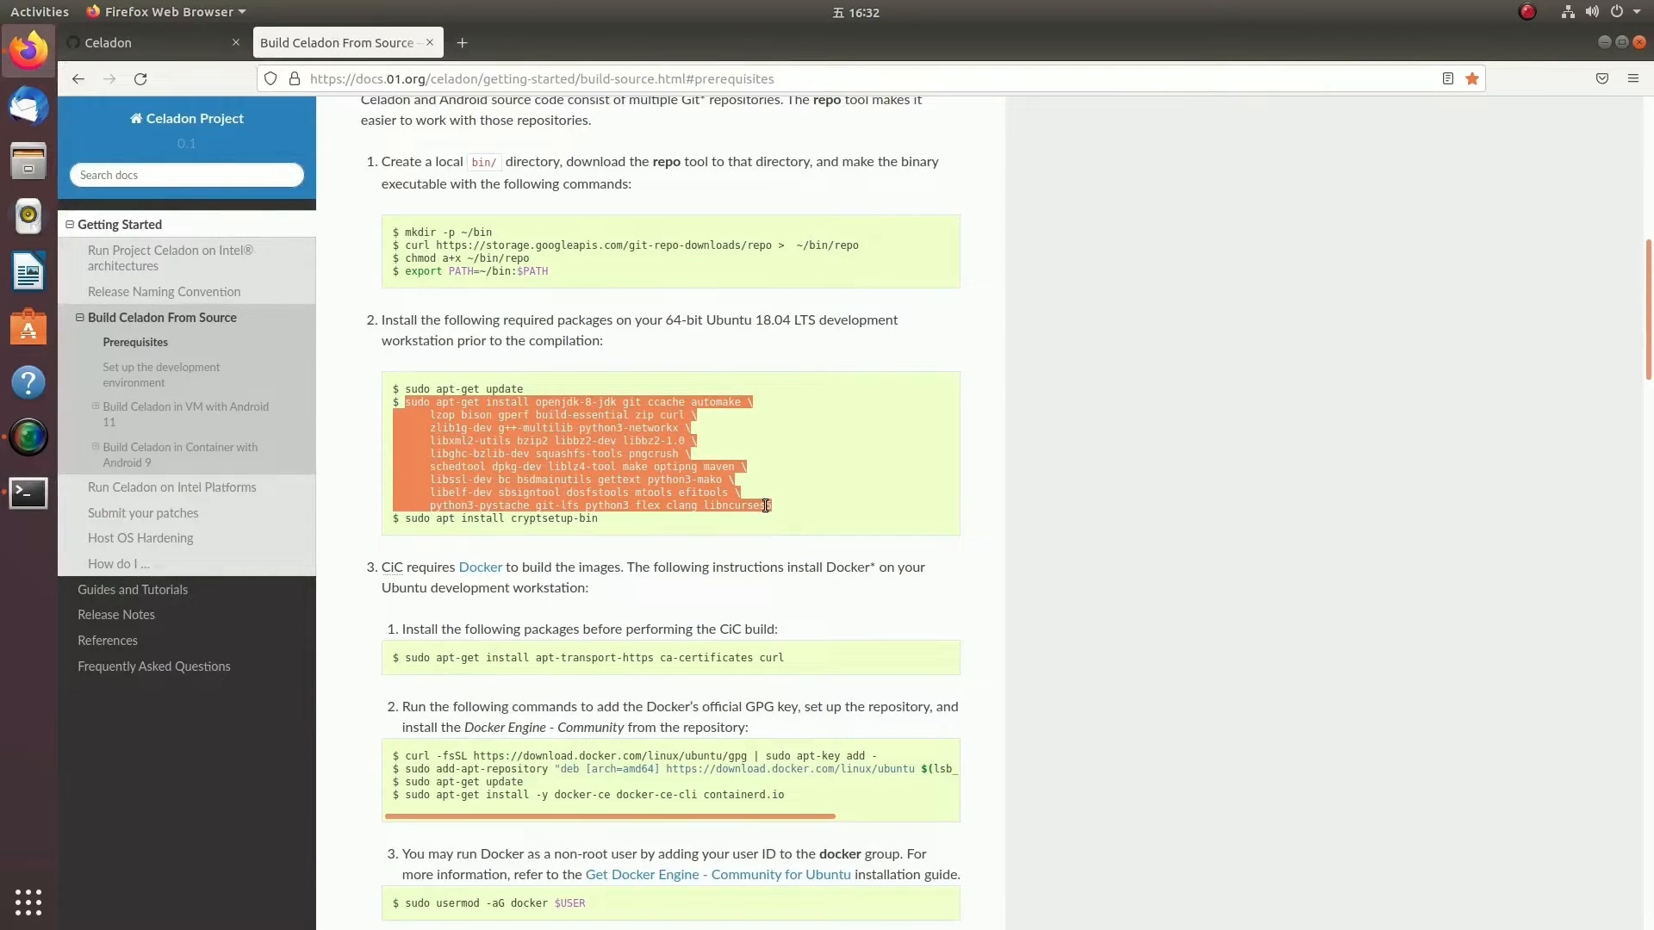
Install the required build packages and cryptsetup-bin, then find the master manifest repo init command.
left_click(27, 493)
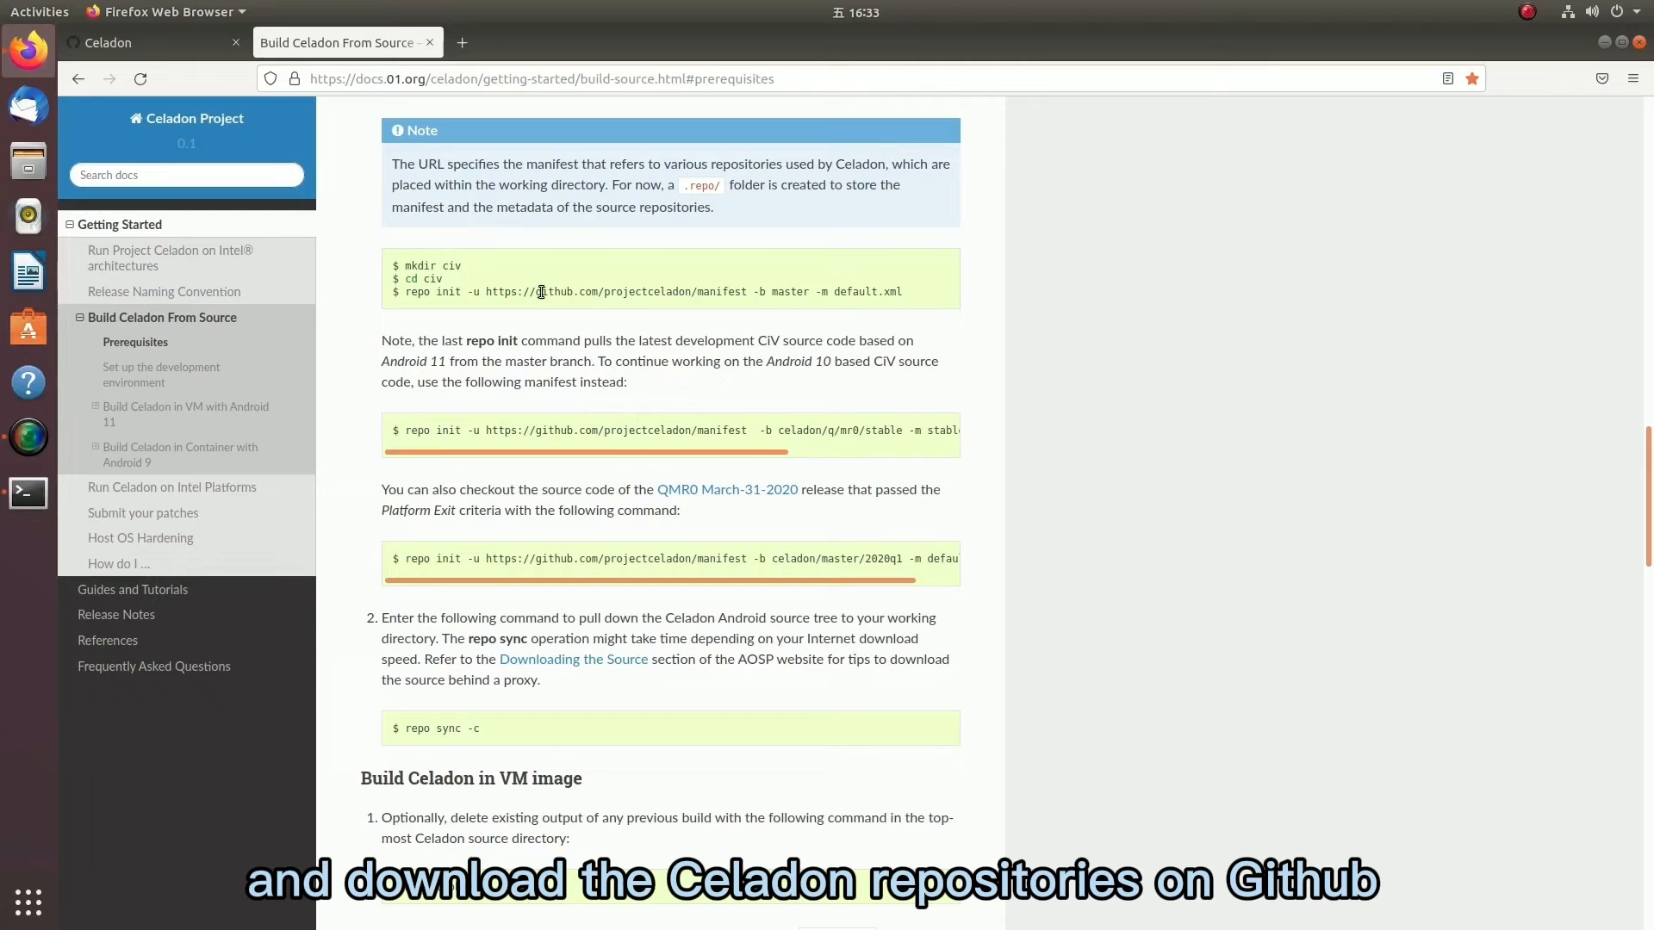
left_click(27, 493)
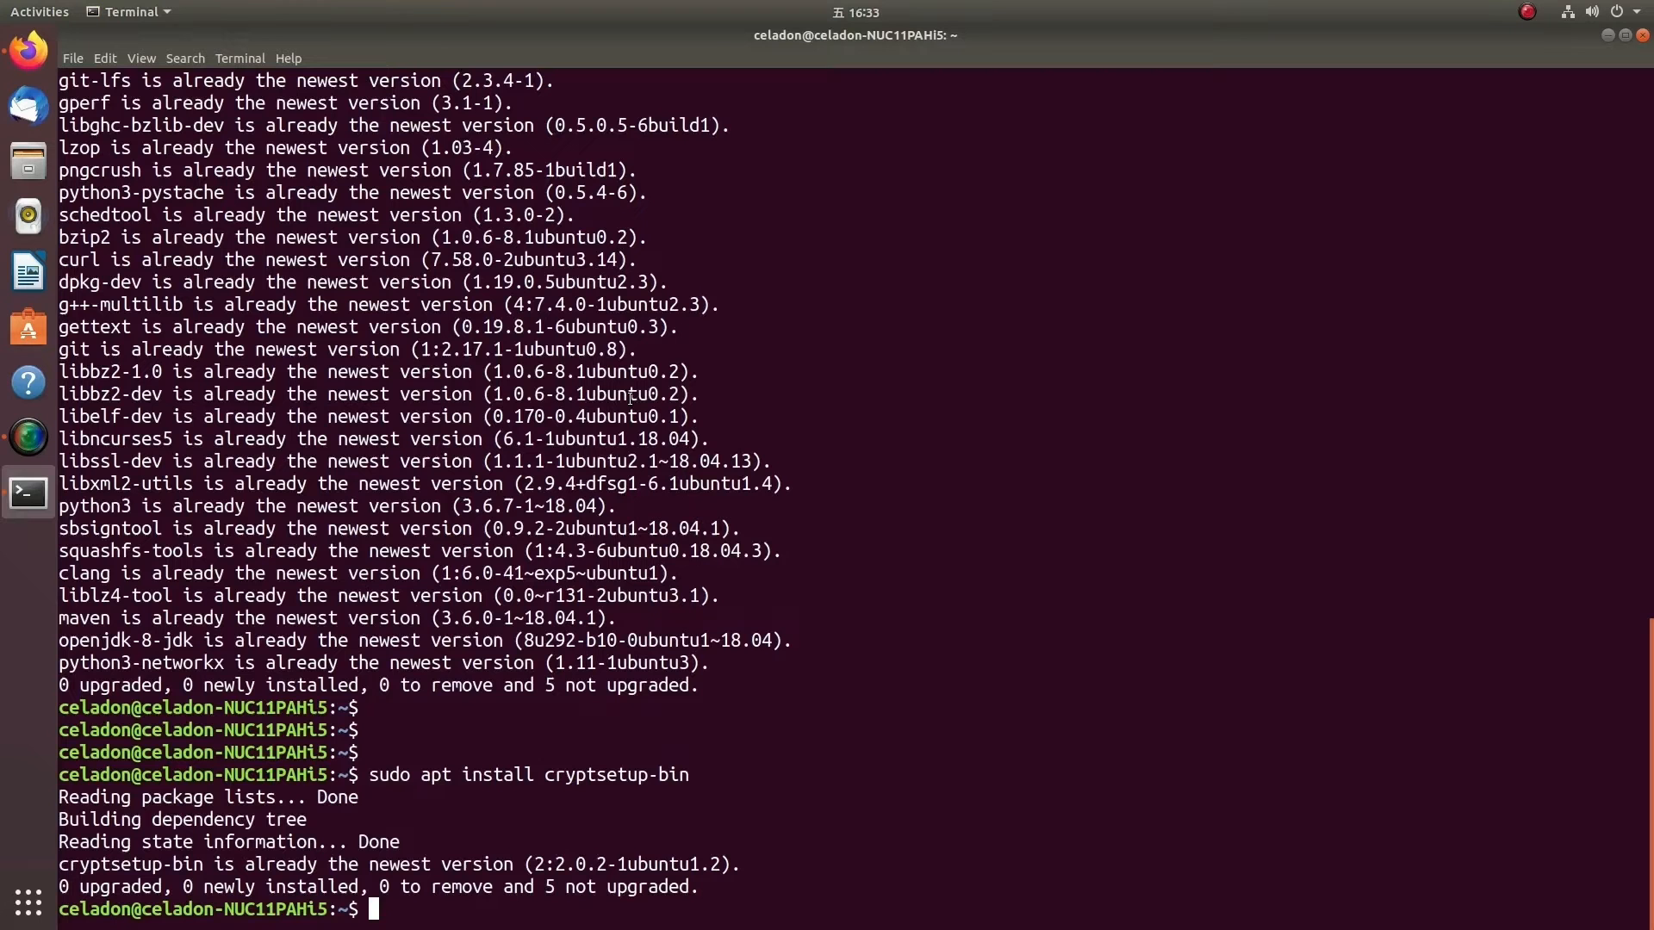
Run repo init for the master manifest, cd into device/intel/project-celadon/caas, and open PR #1233.
type("ls")
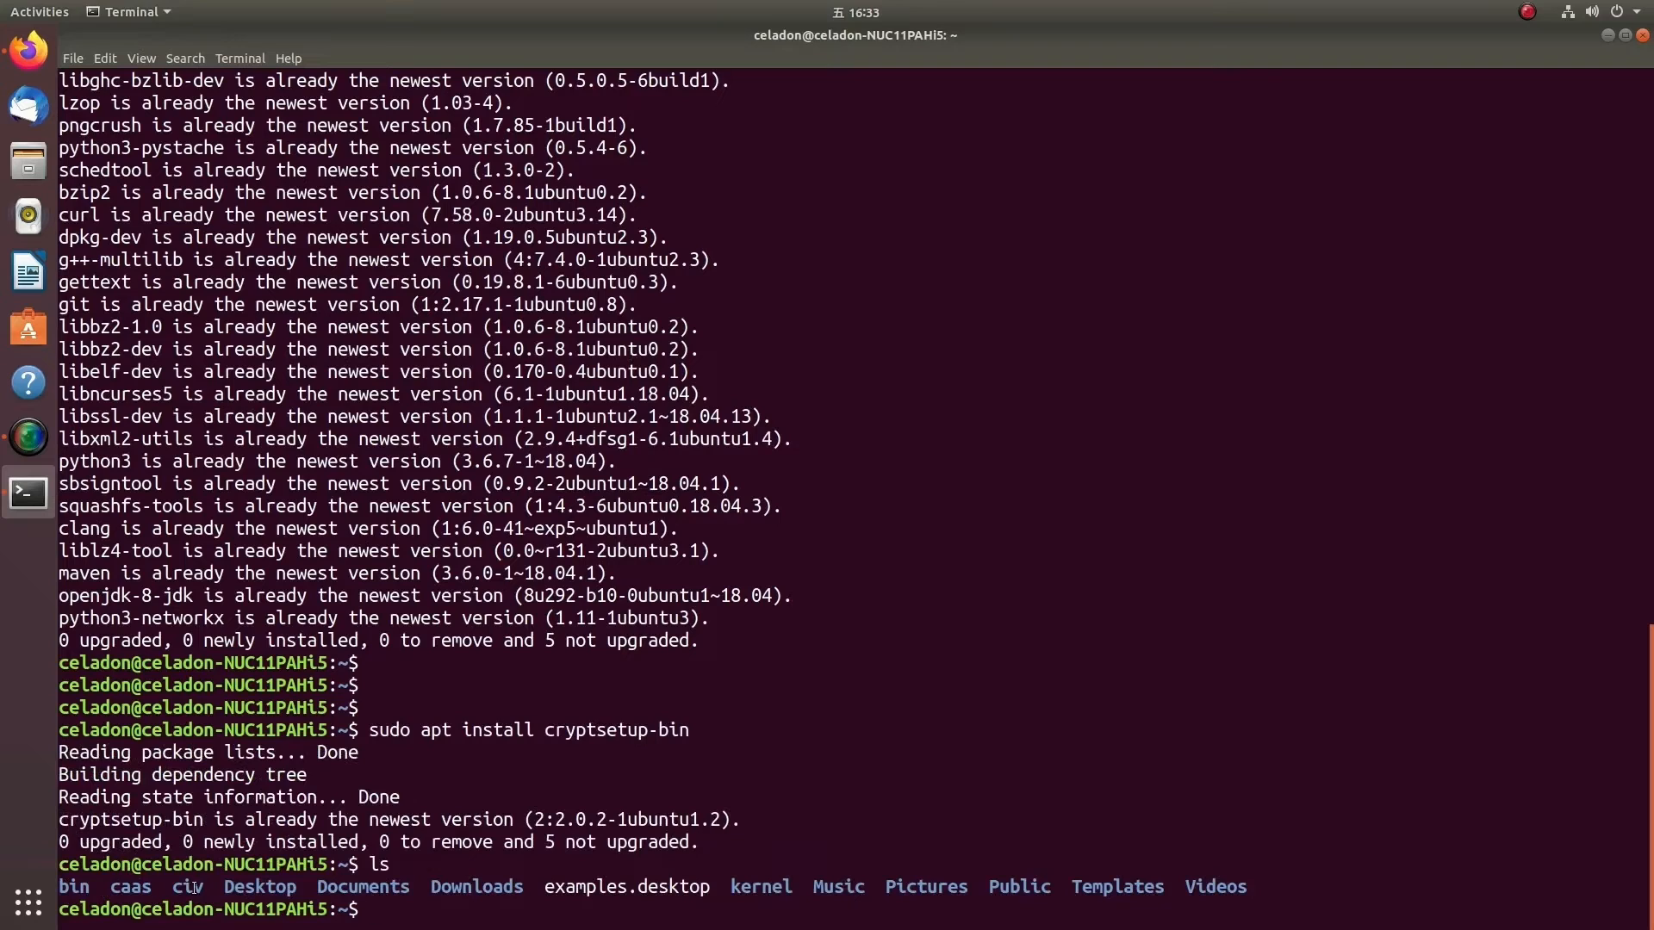
type("cd civ/")
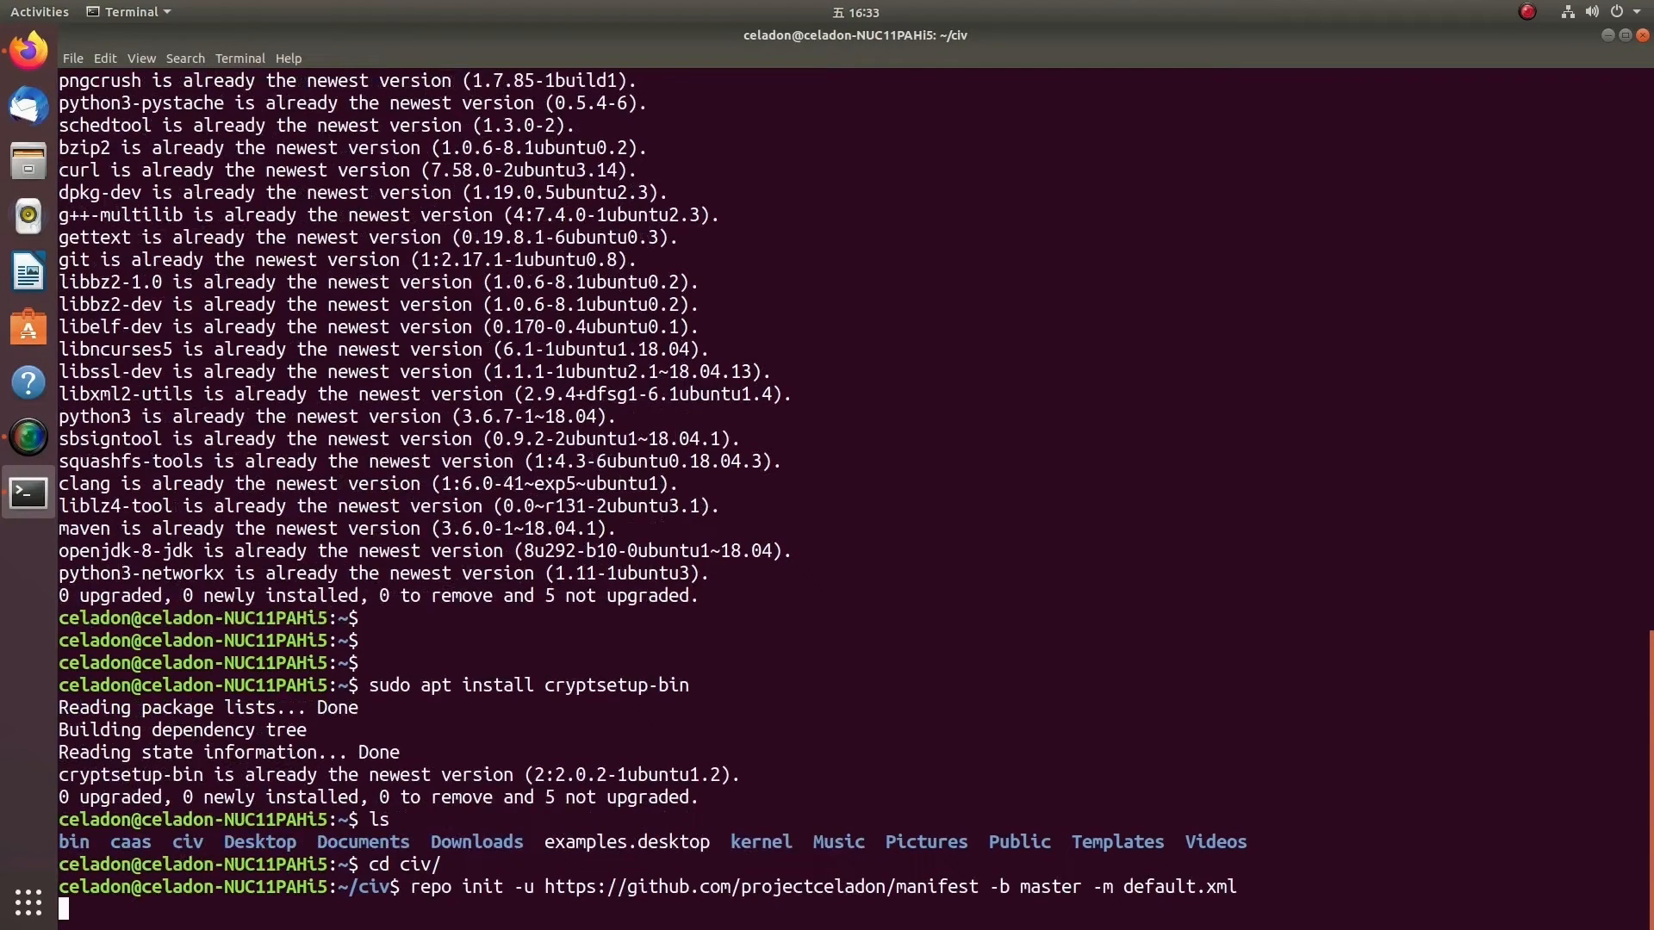
key("Return")
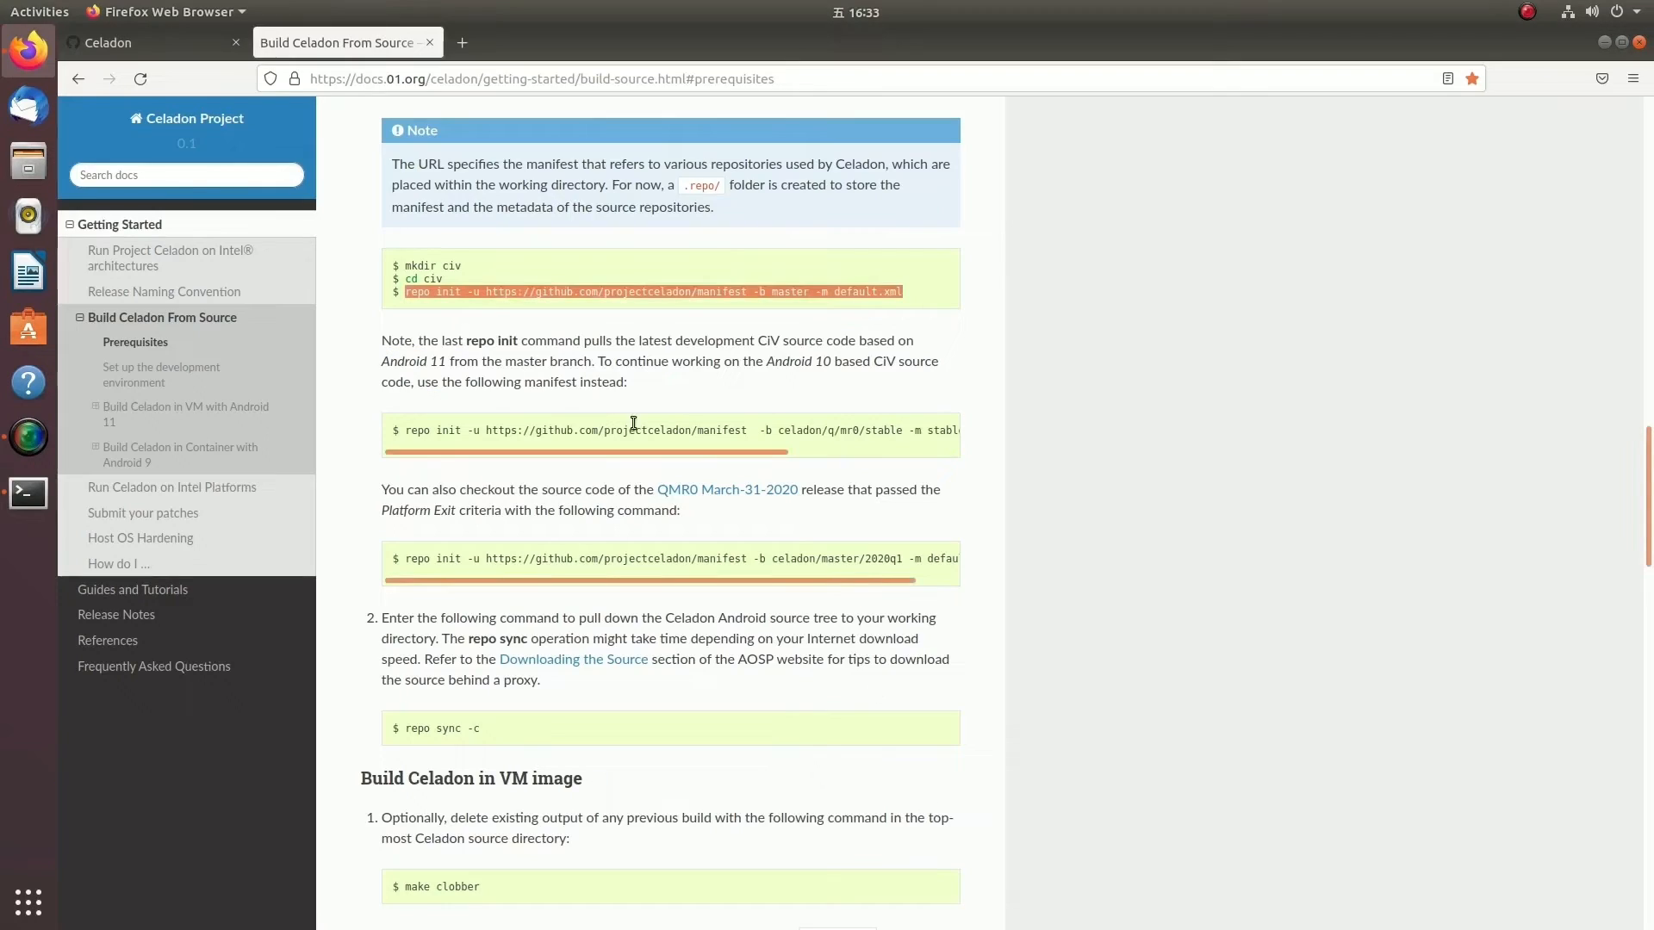
mouse_move(461, 728)
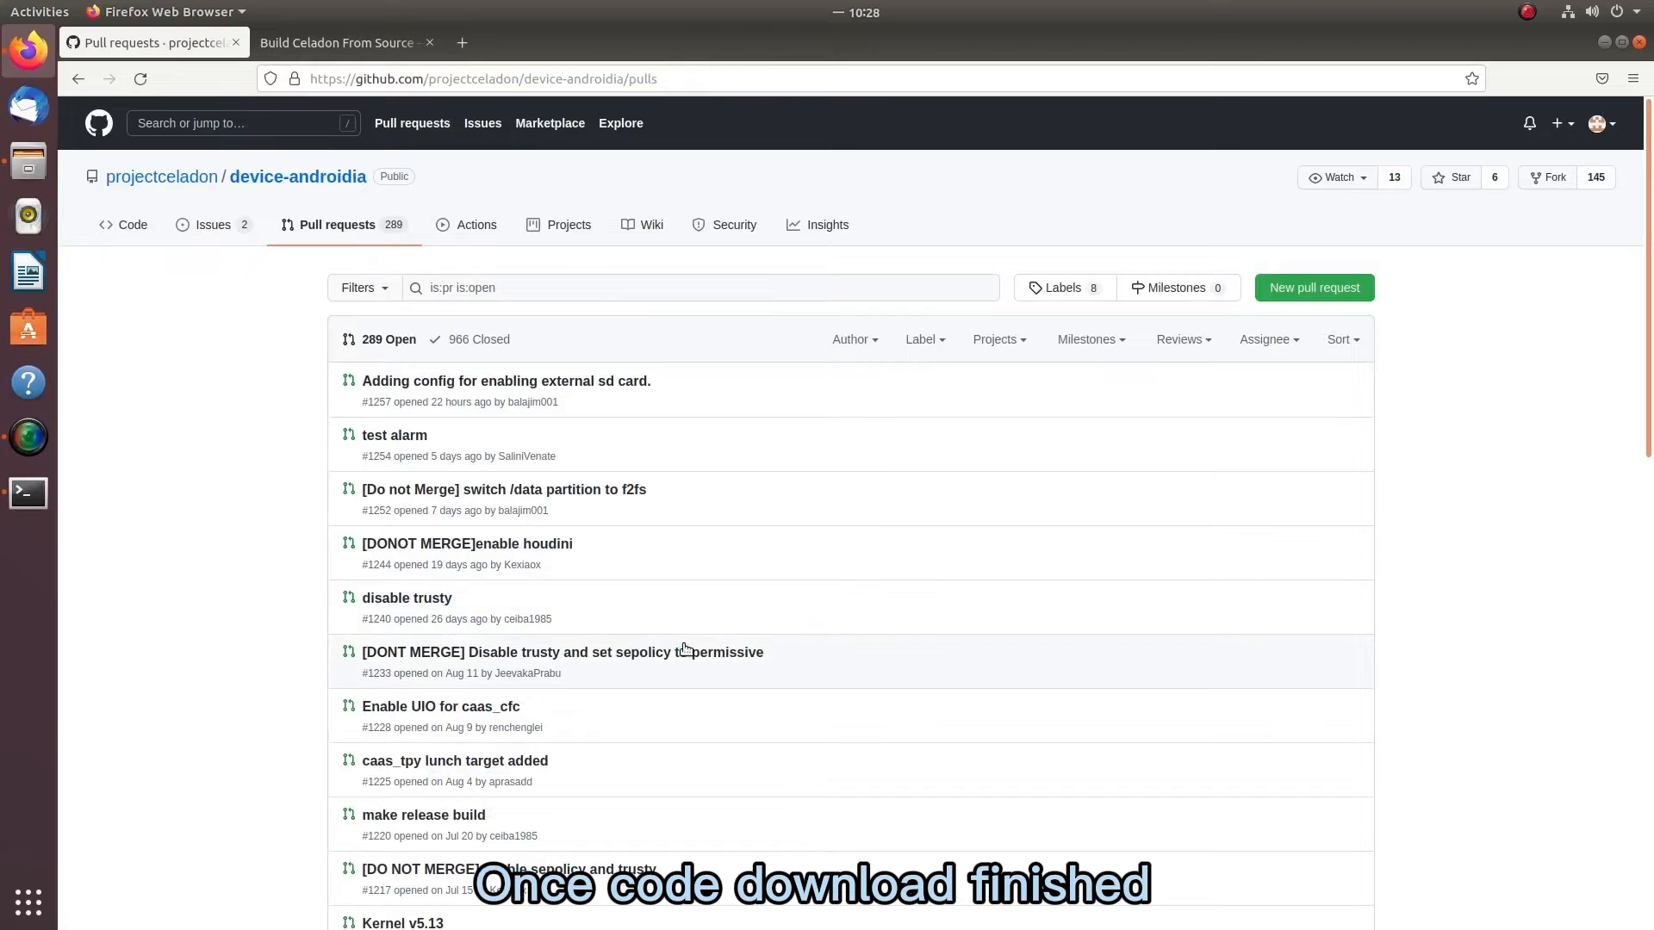
left_click(562, 651)
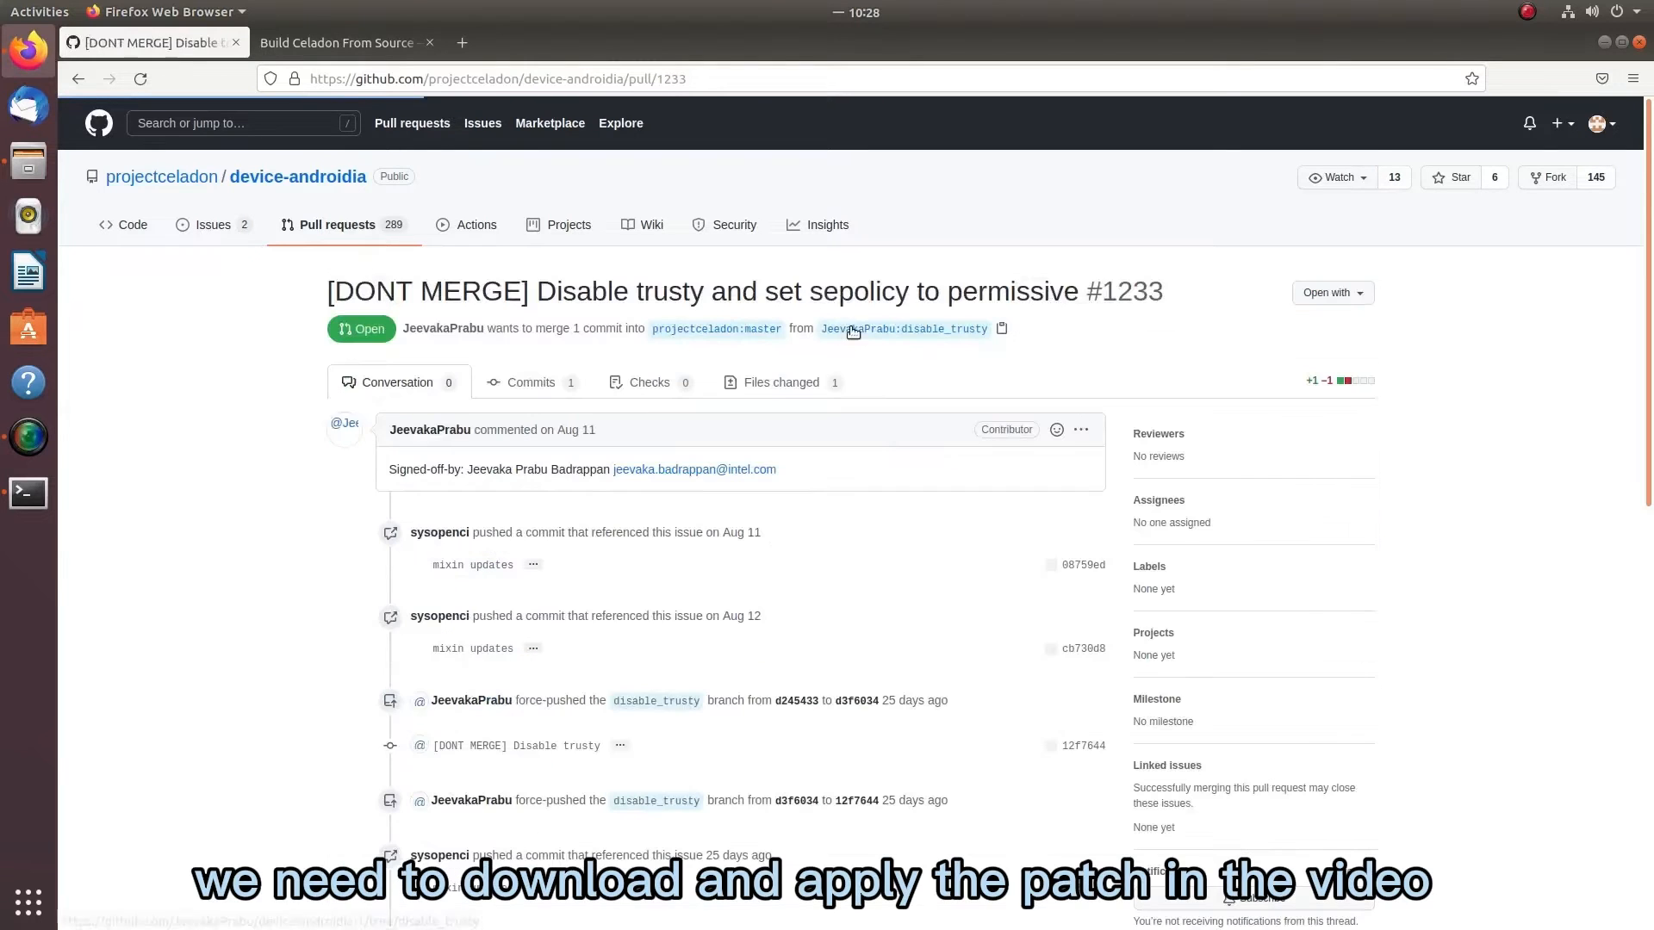
right_click(496, 78)
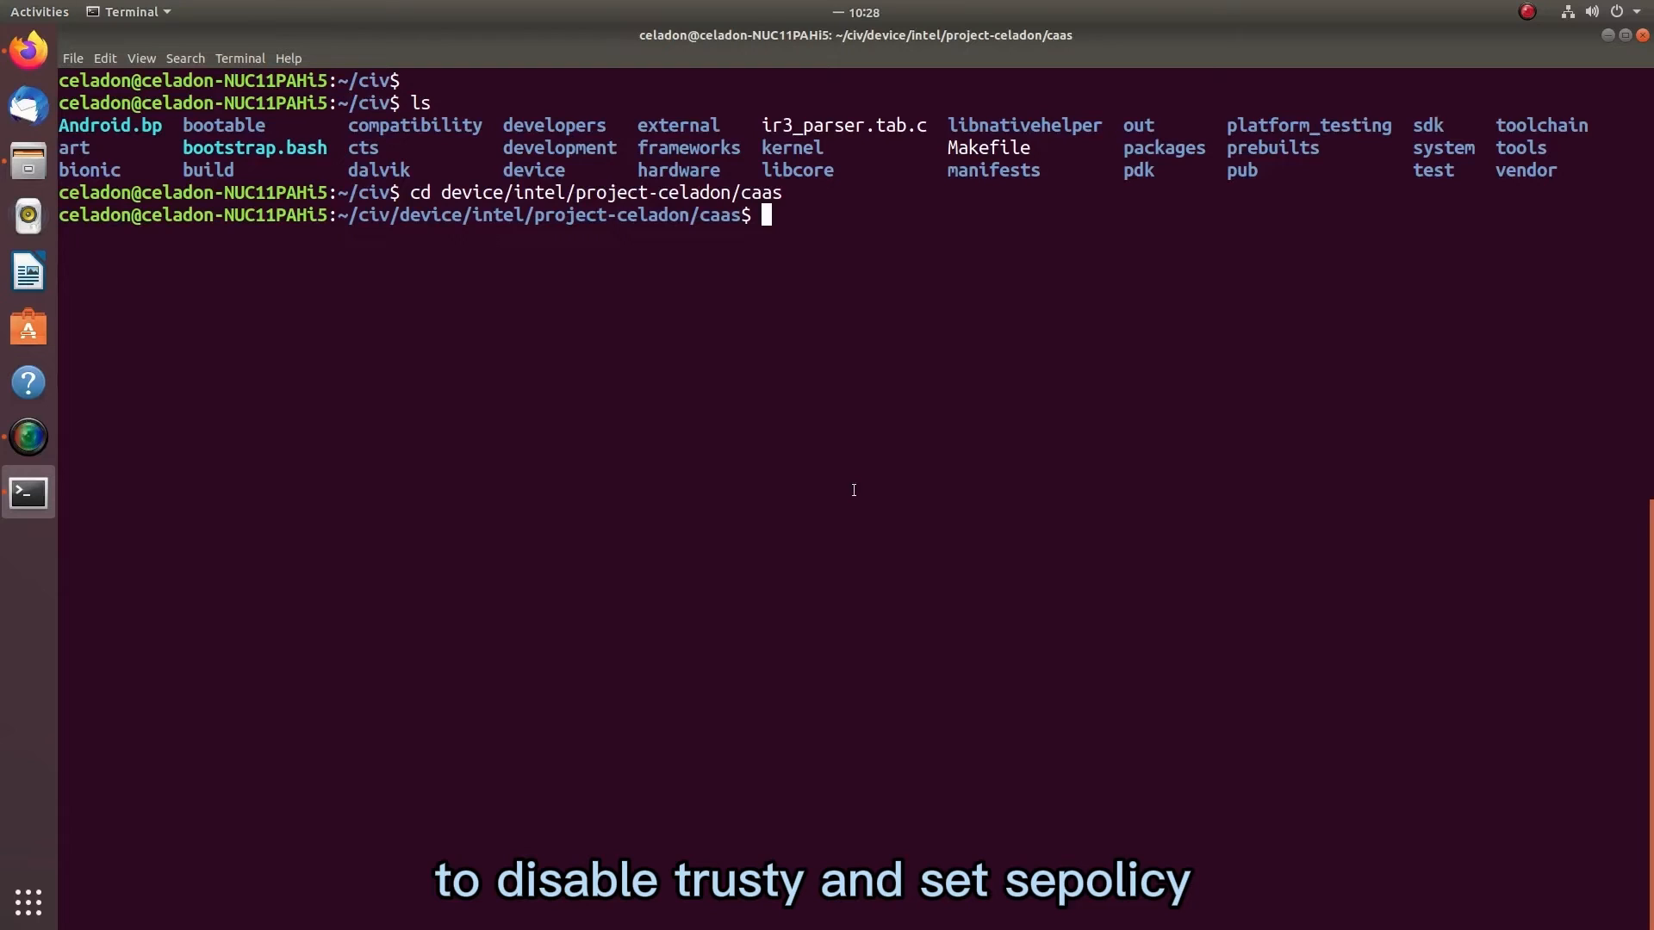
Download PR 1233's .patch with wget and apply it using 'git am 1233.patch'.
type("w")
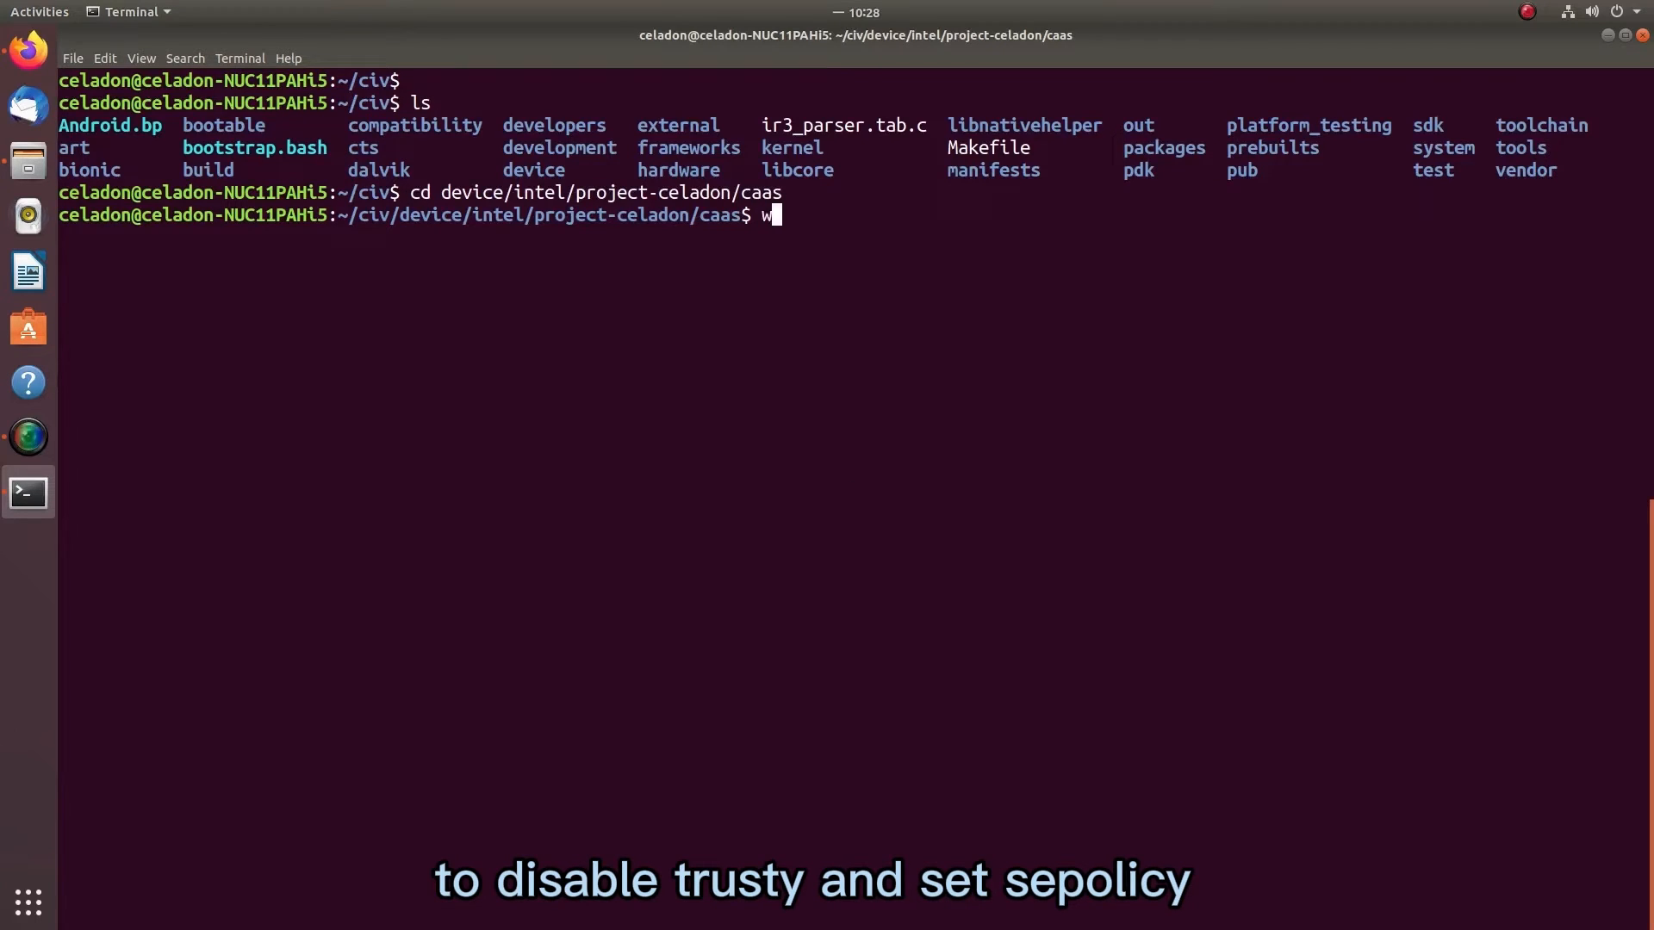
type("get")
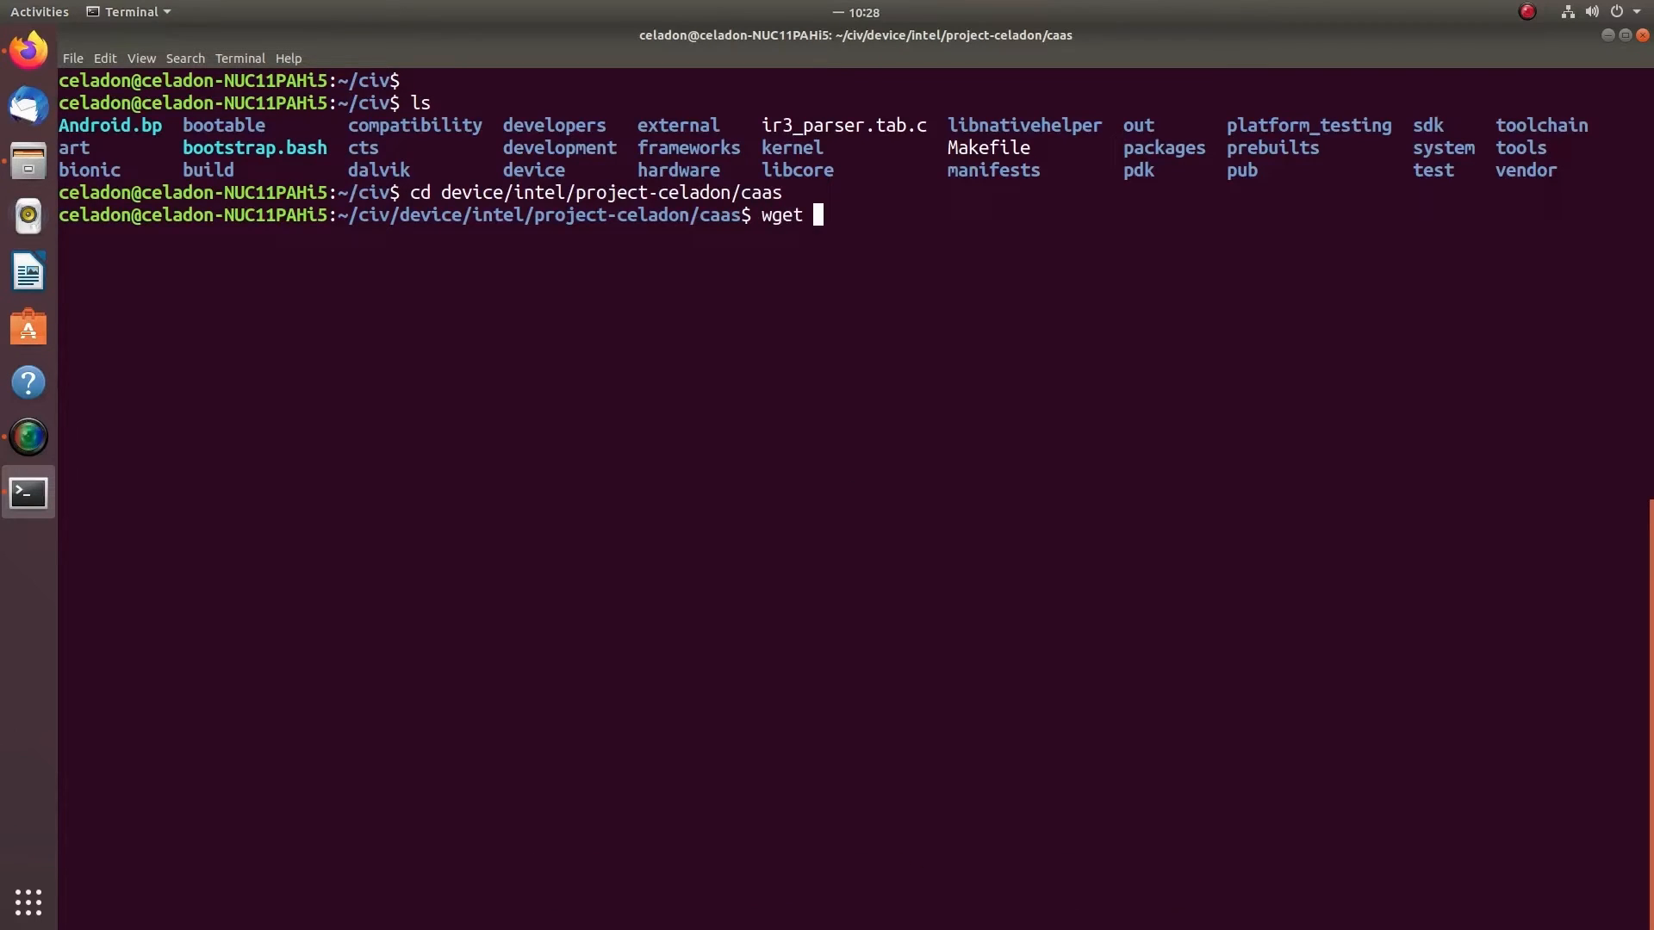
type("https://github.com/projectceladon/device-androidia/pull/1233.")
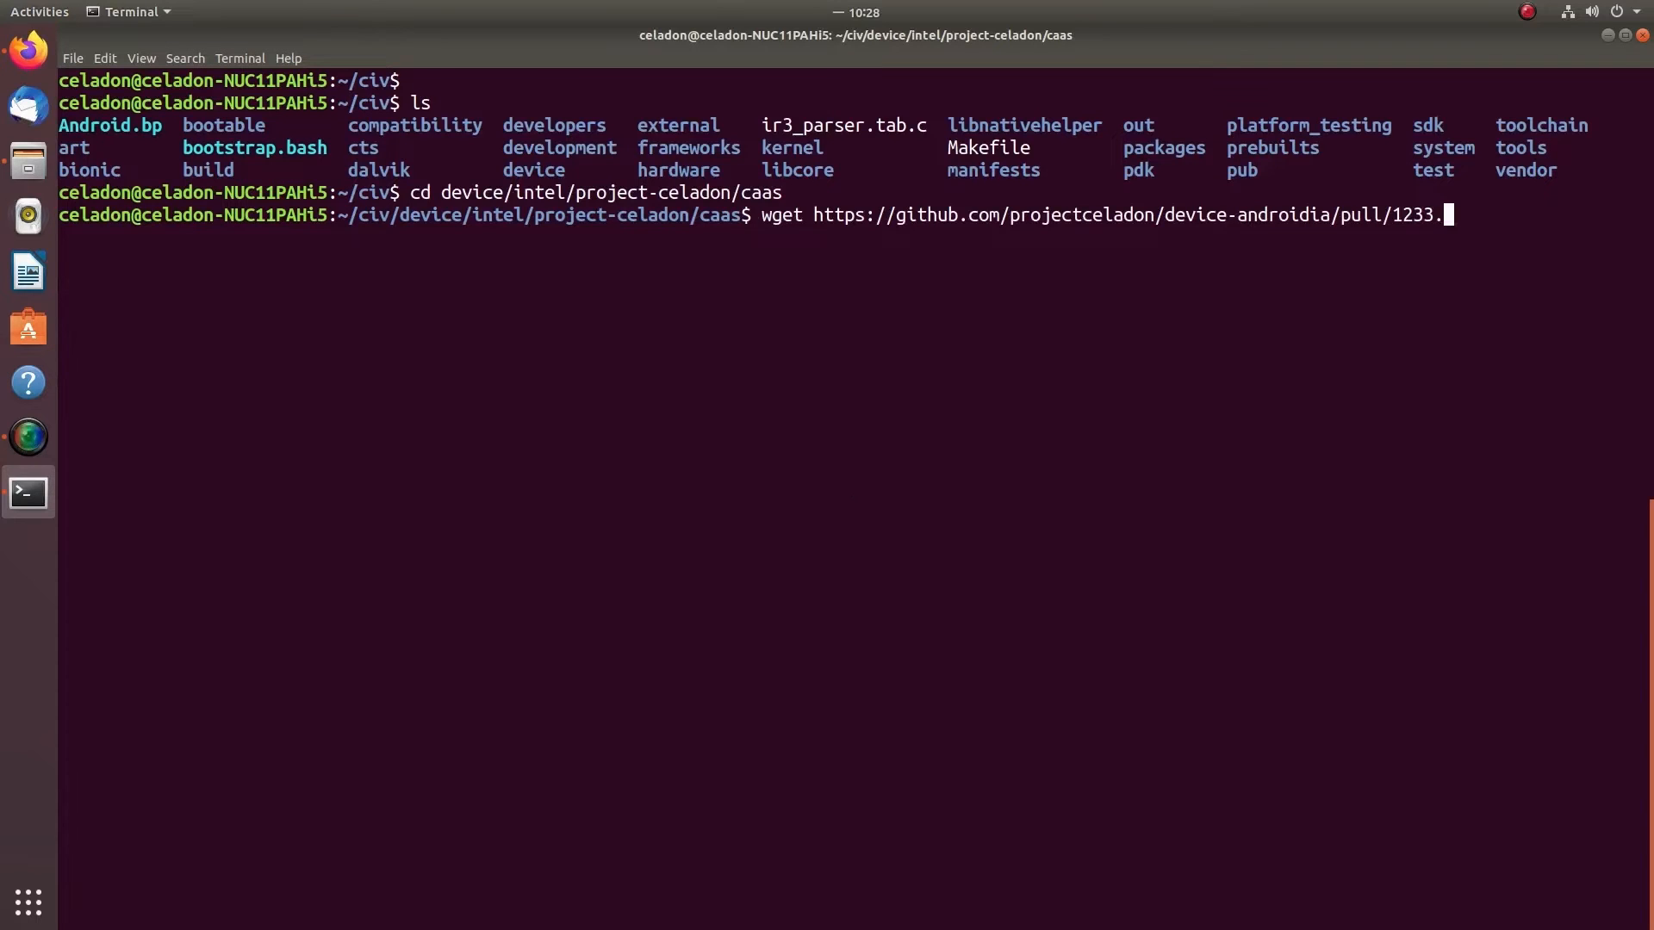
key("Return")
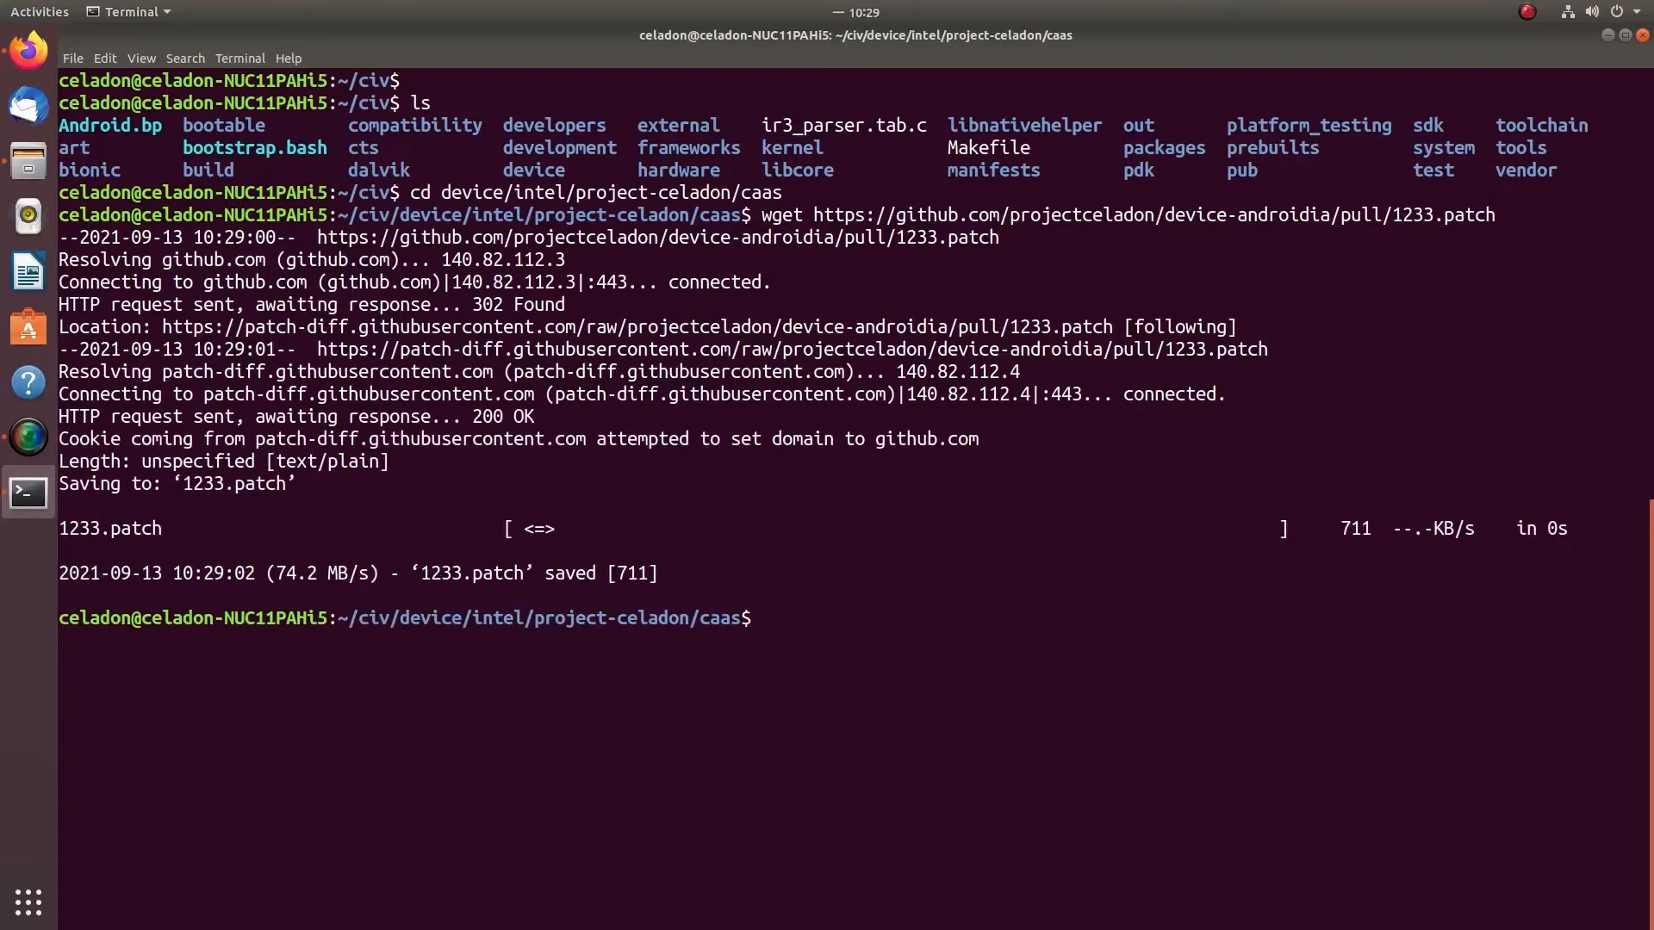
type("git am 1233.patch")
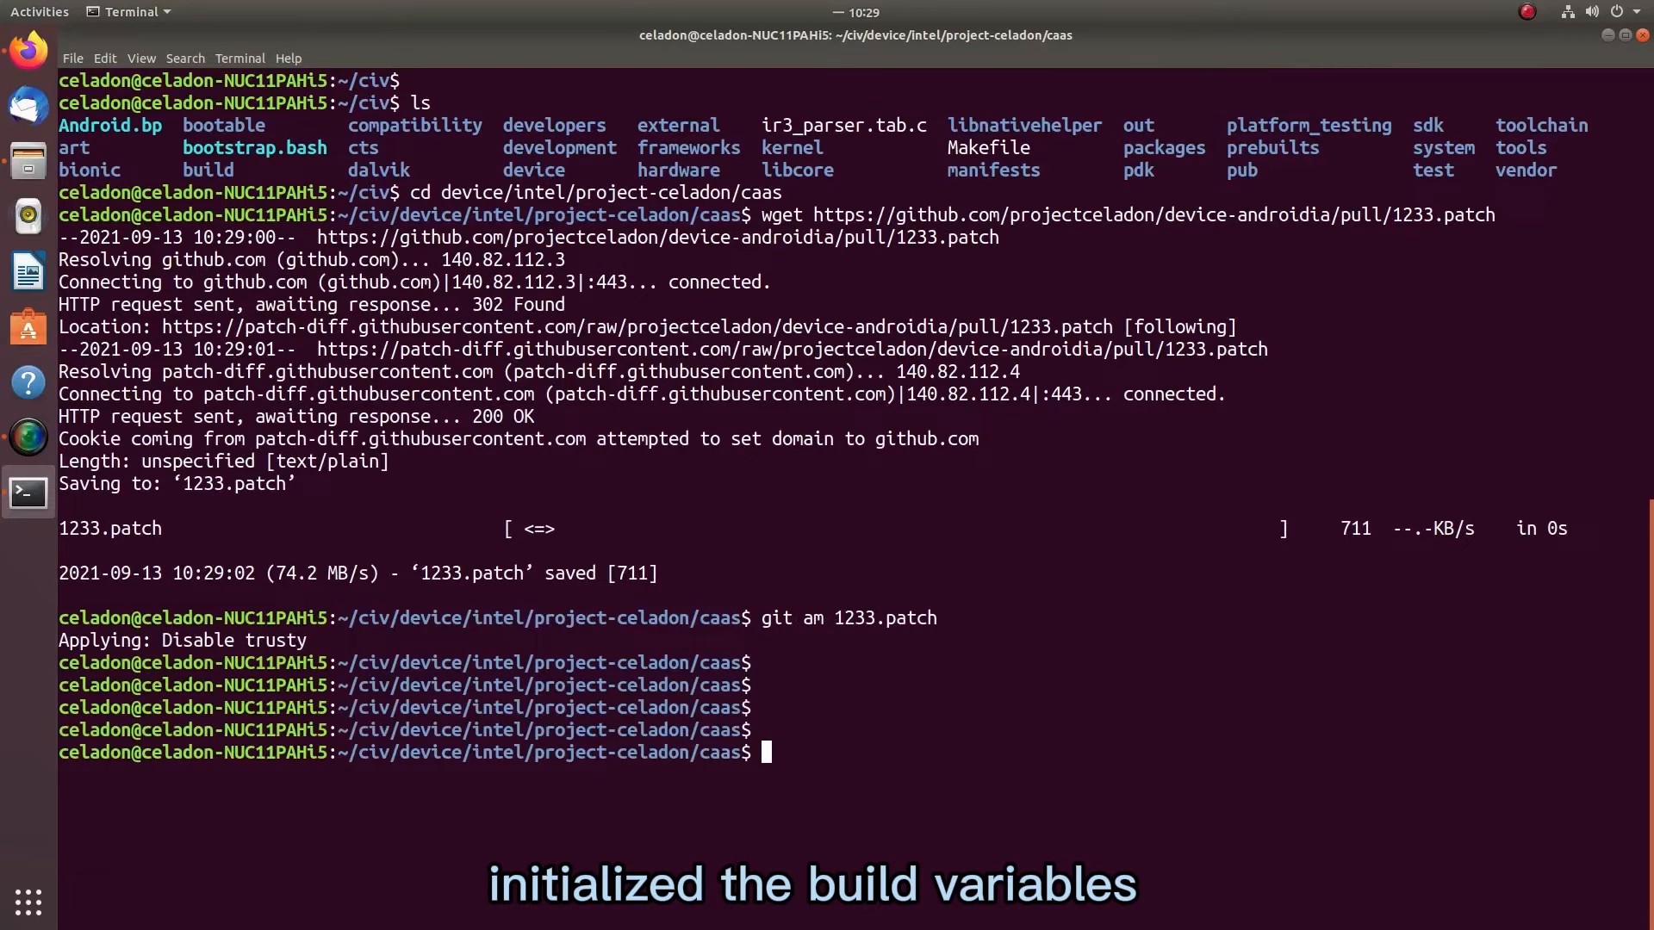
Return to ~/civ, source build/envsetup.sh, and begin typing lunch.
type("cd -")
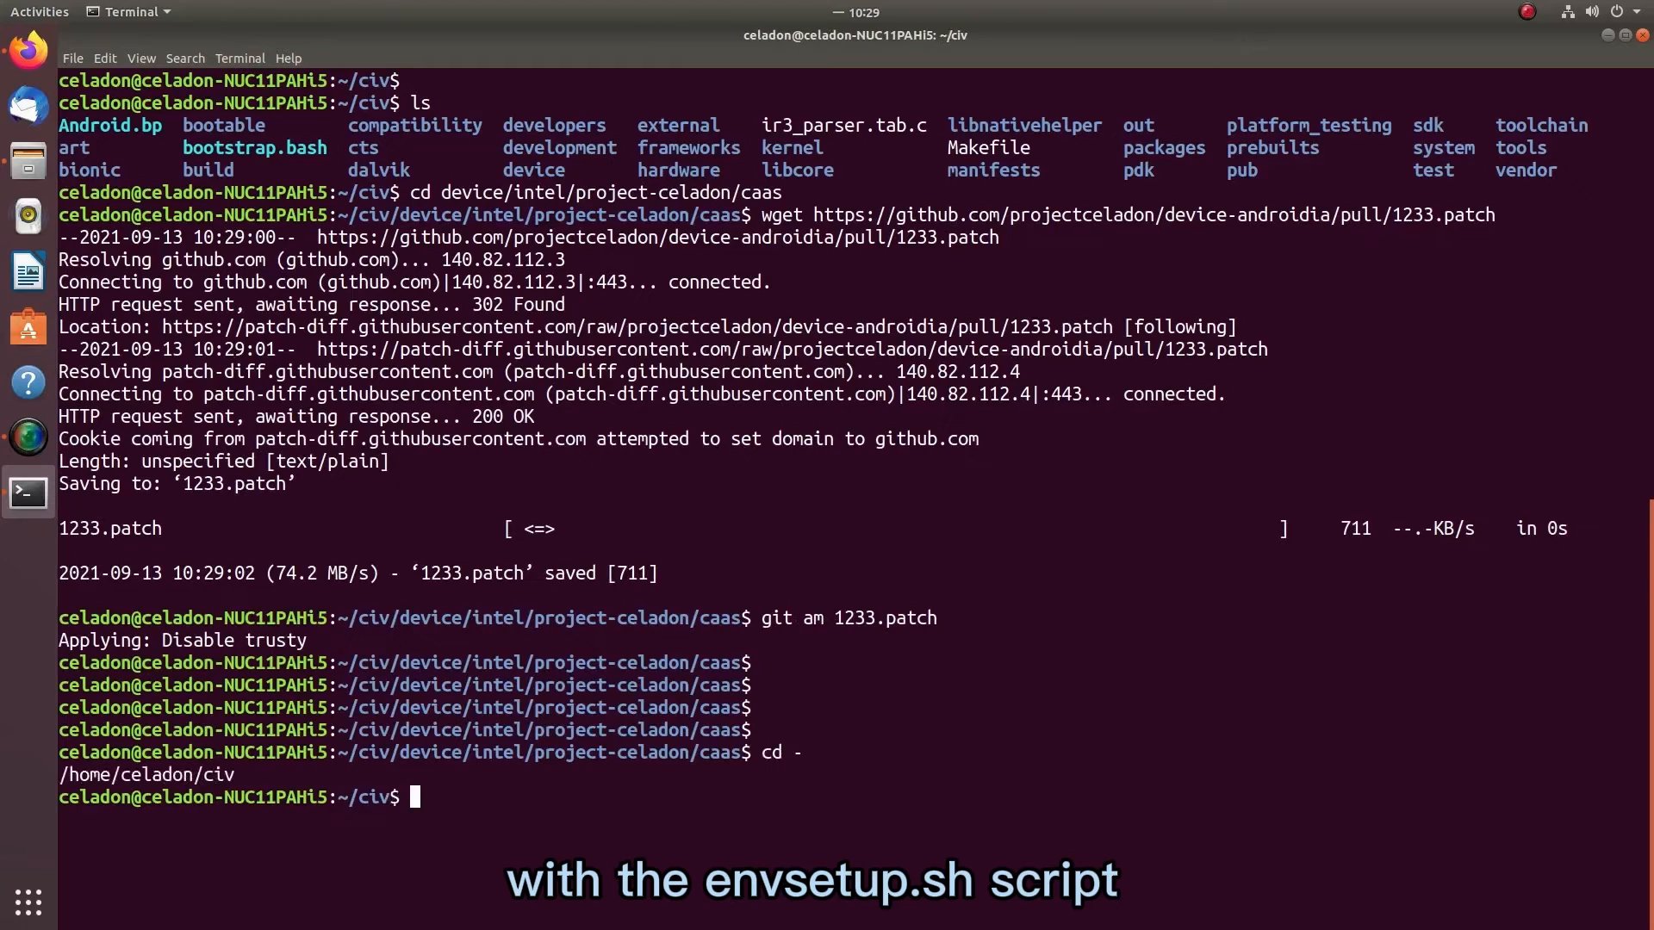
type("source build/envsetup.sh")
type("lu")
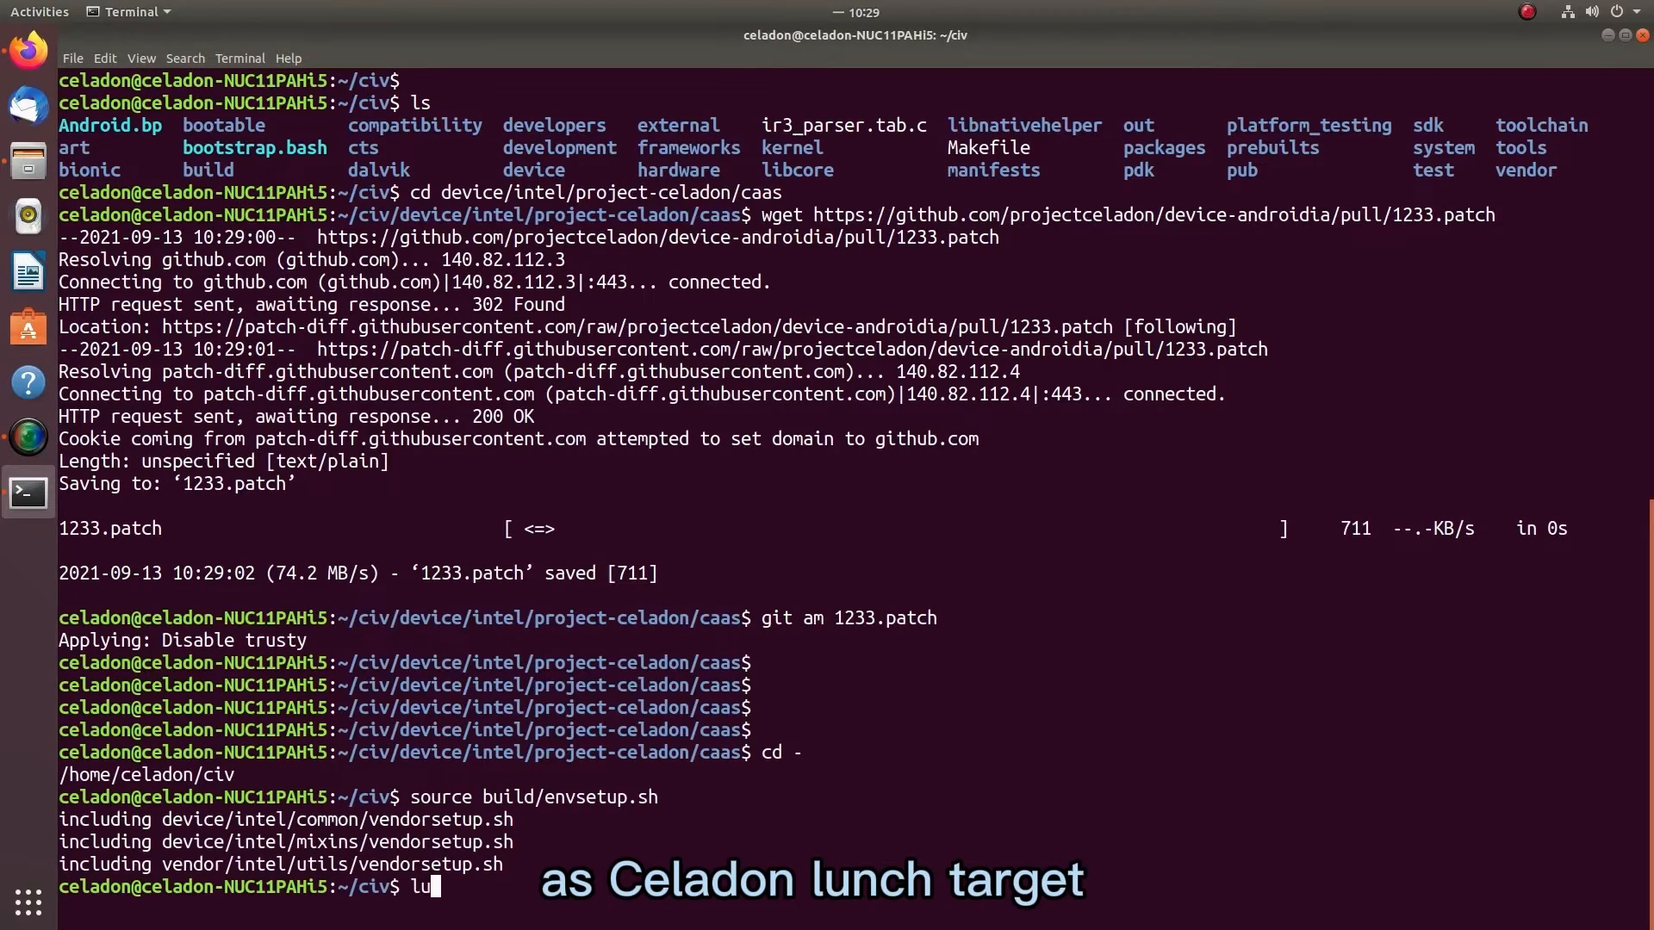
type("nch")
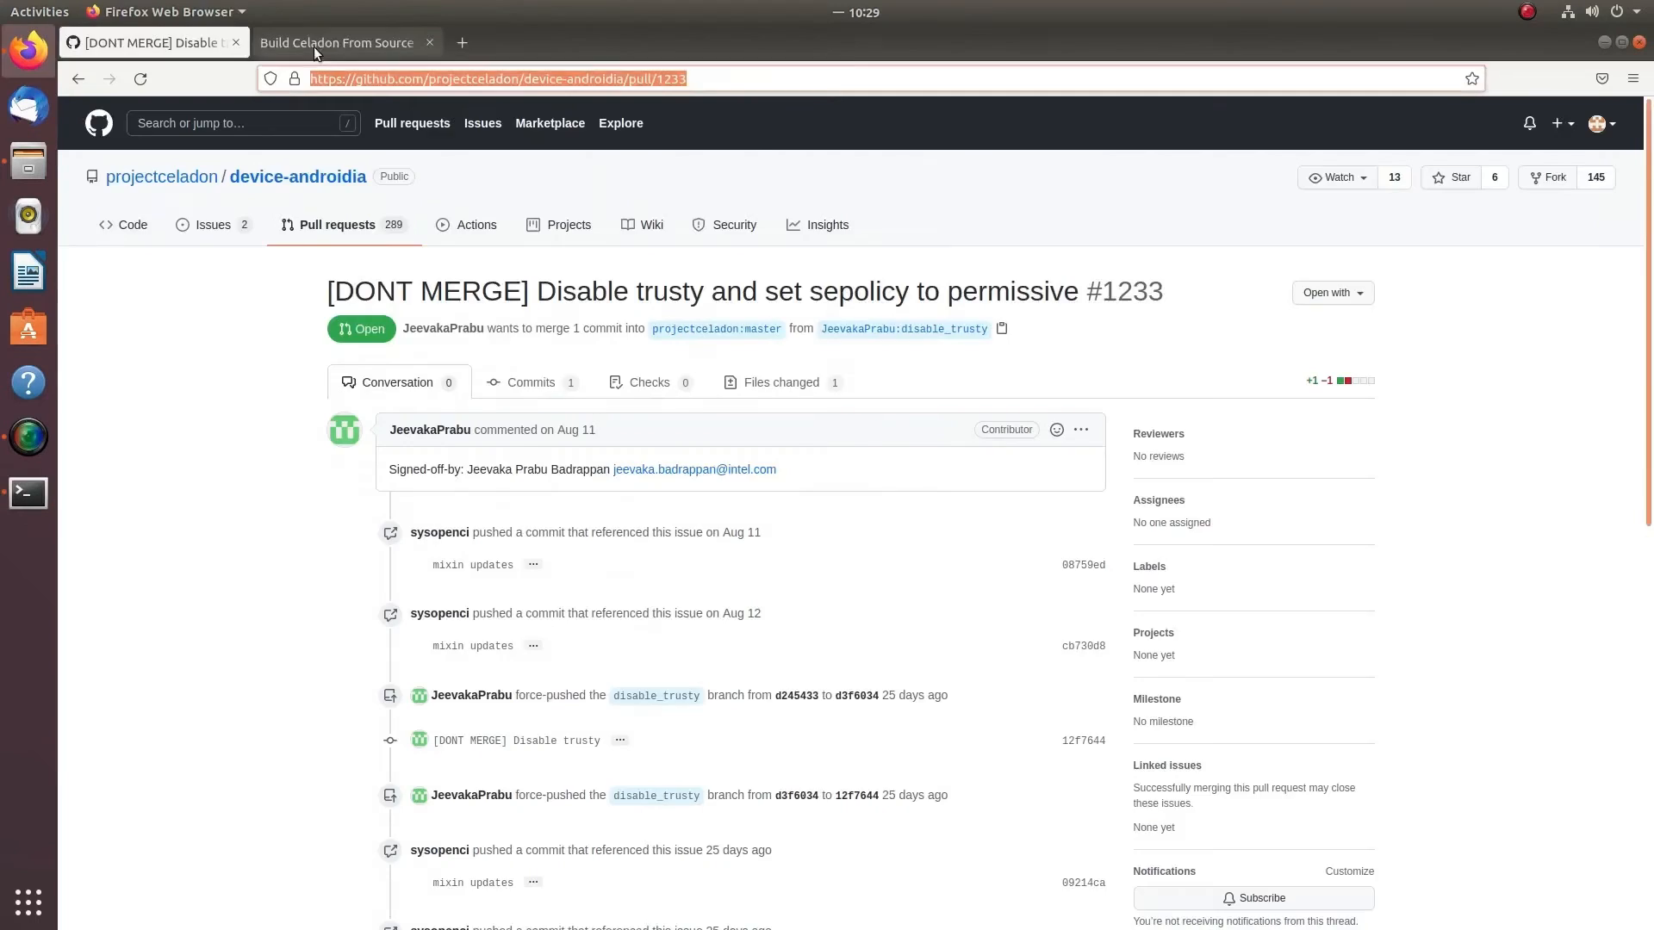
Switch to the Build Celadon From Source tab and select make in the lunch command block.
left_click(335, 42)
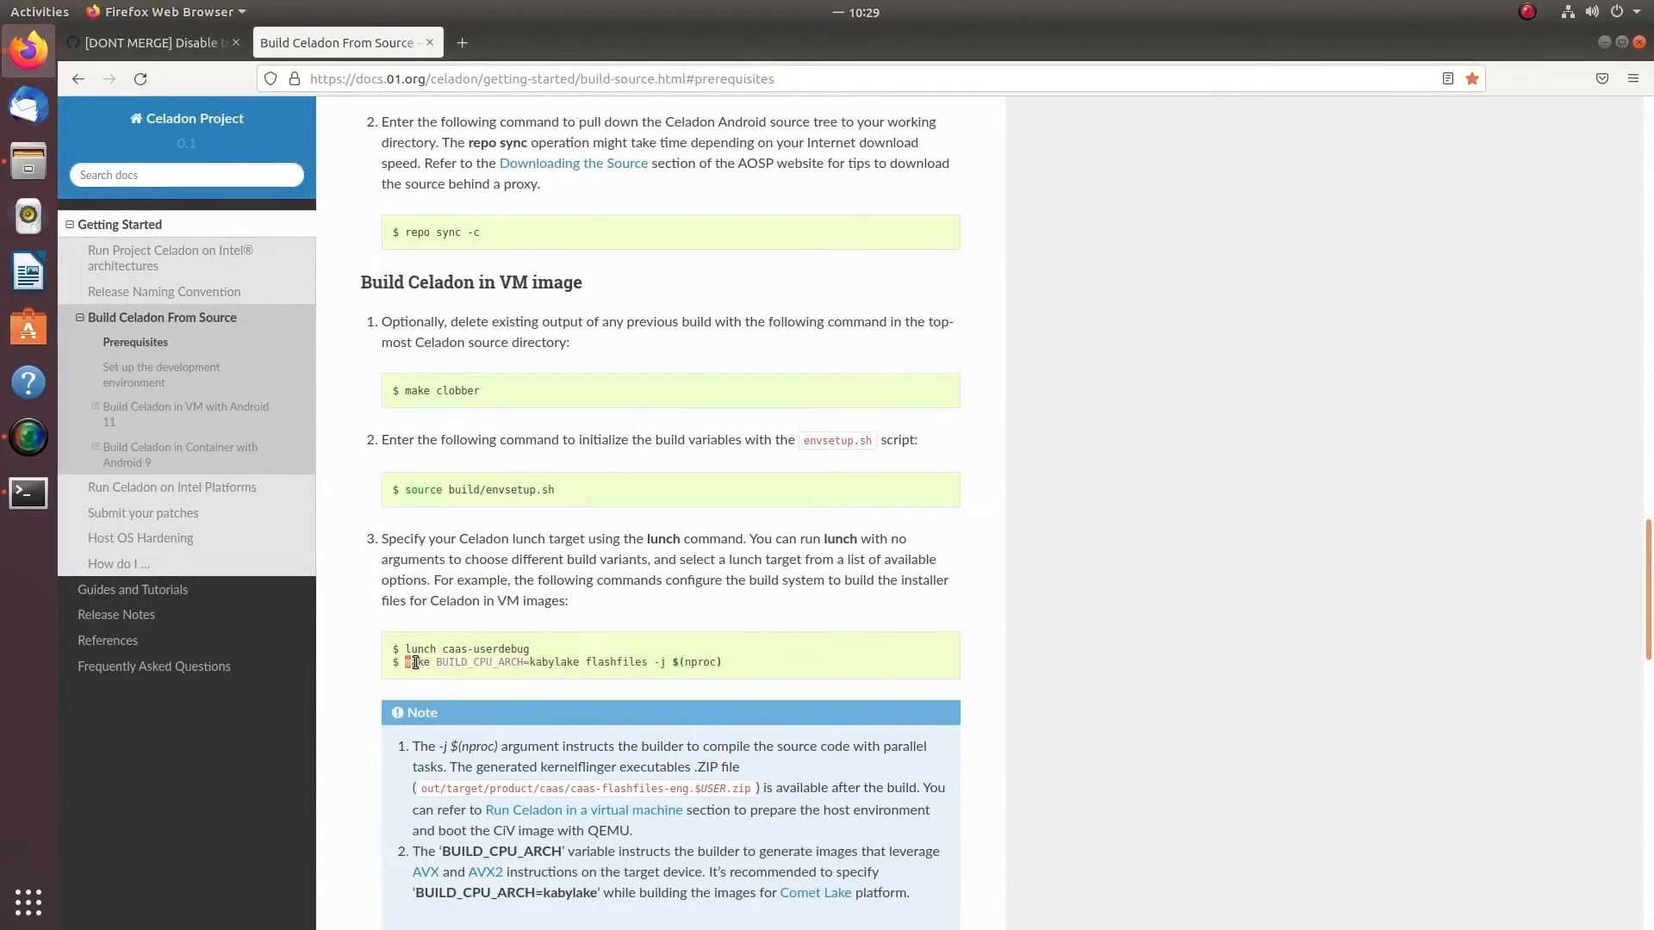
double_click(415, 663)
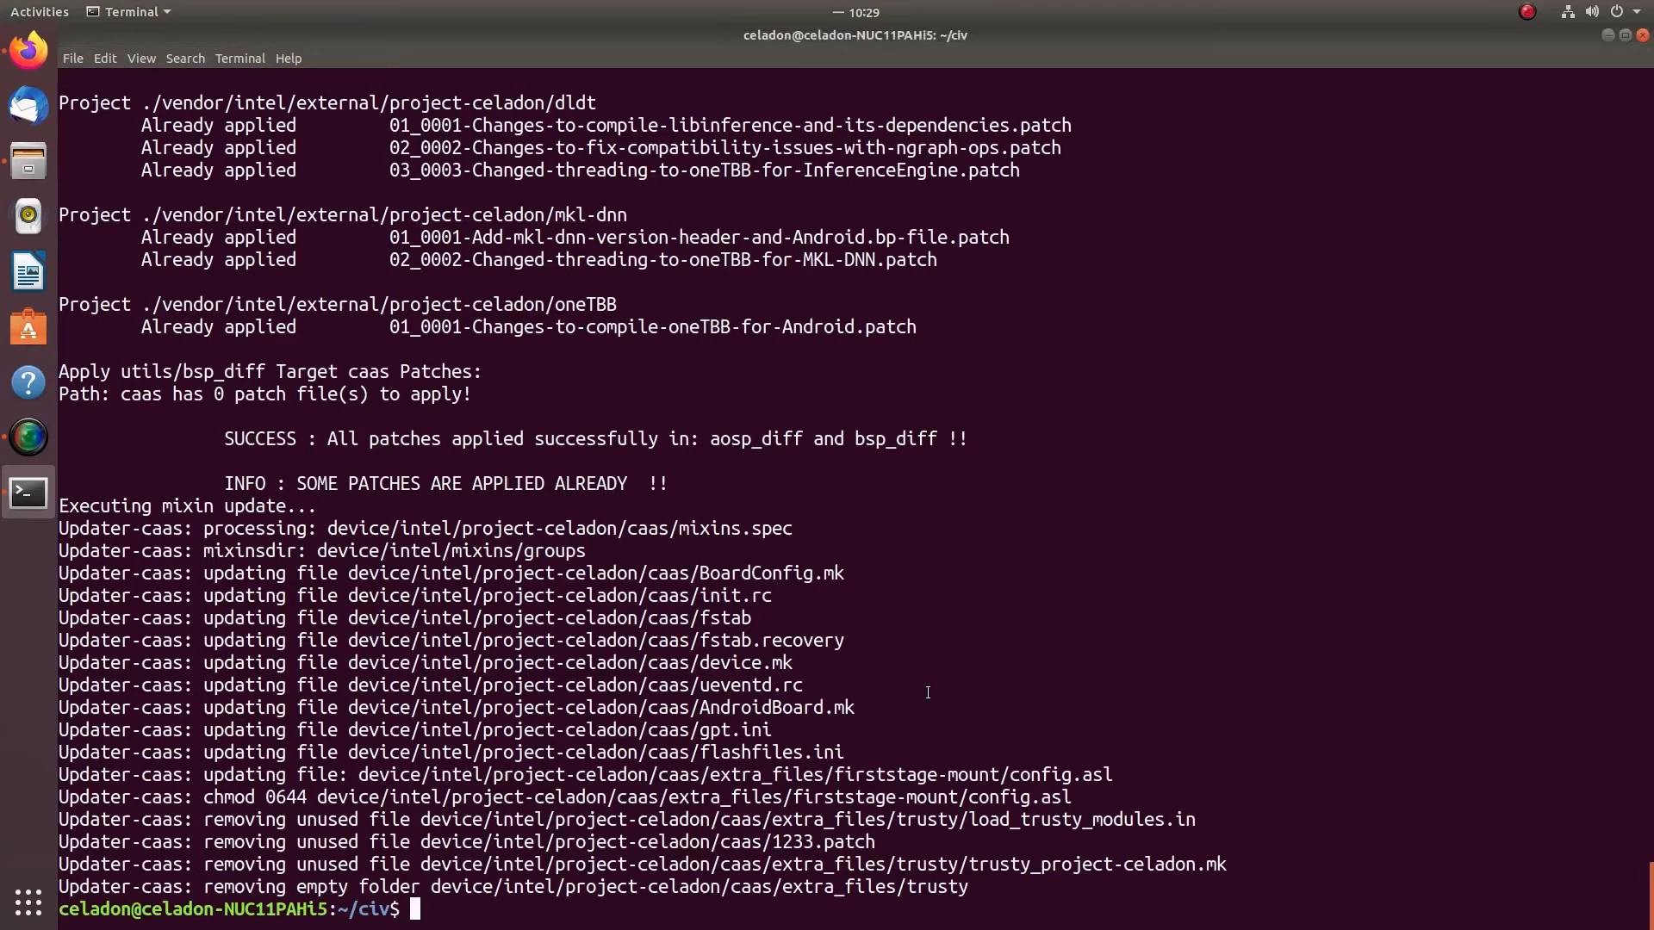
Run the mixin-update script, then build flashfiles with make flashfiles -j5.
type("./device/intel/mixins/mixin-update")
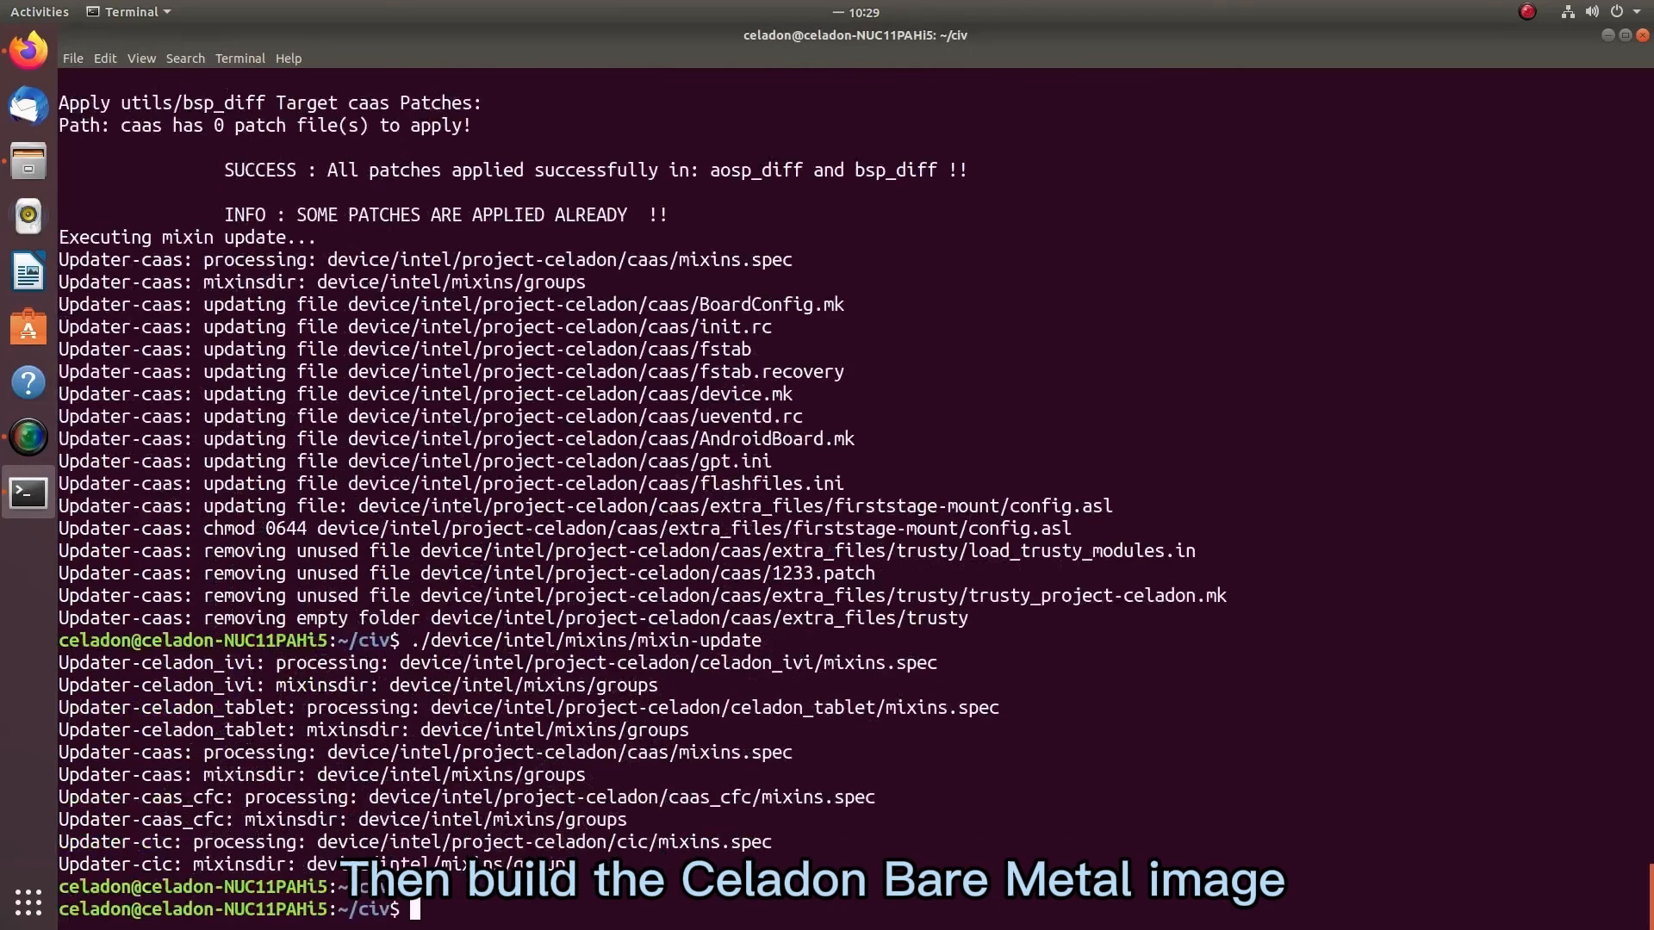
type("make flash")
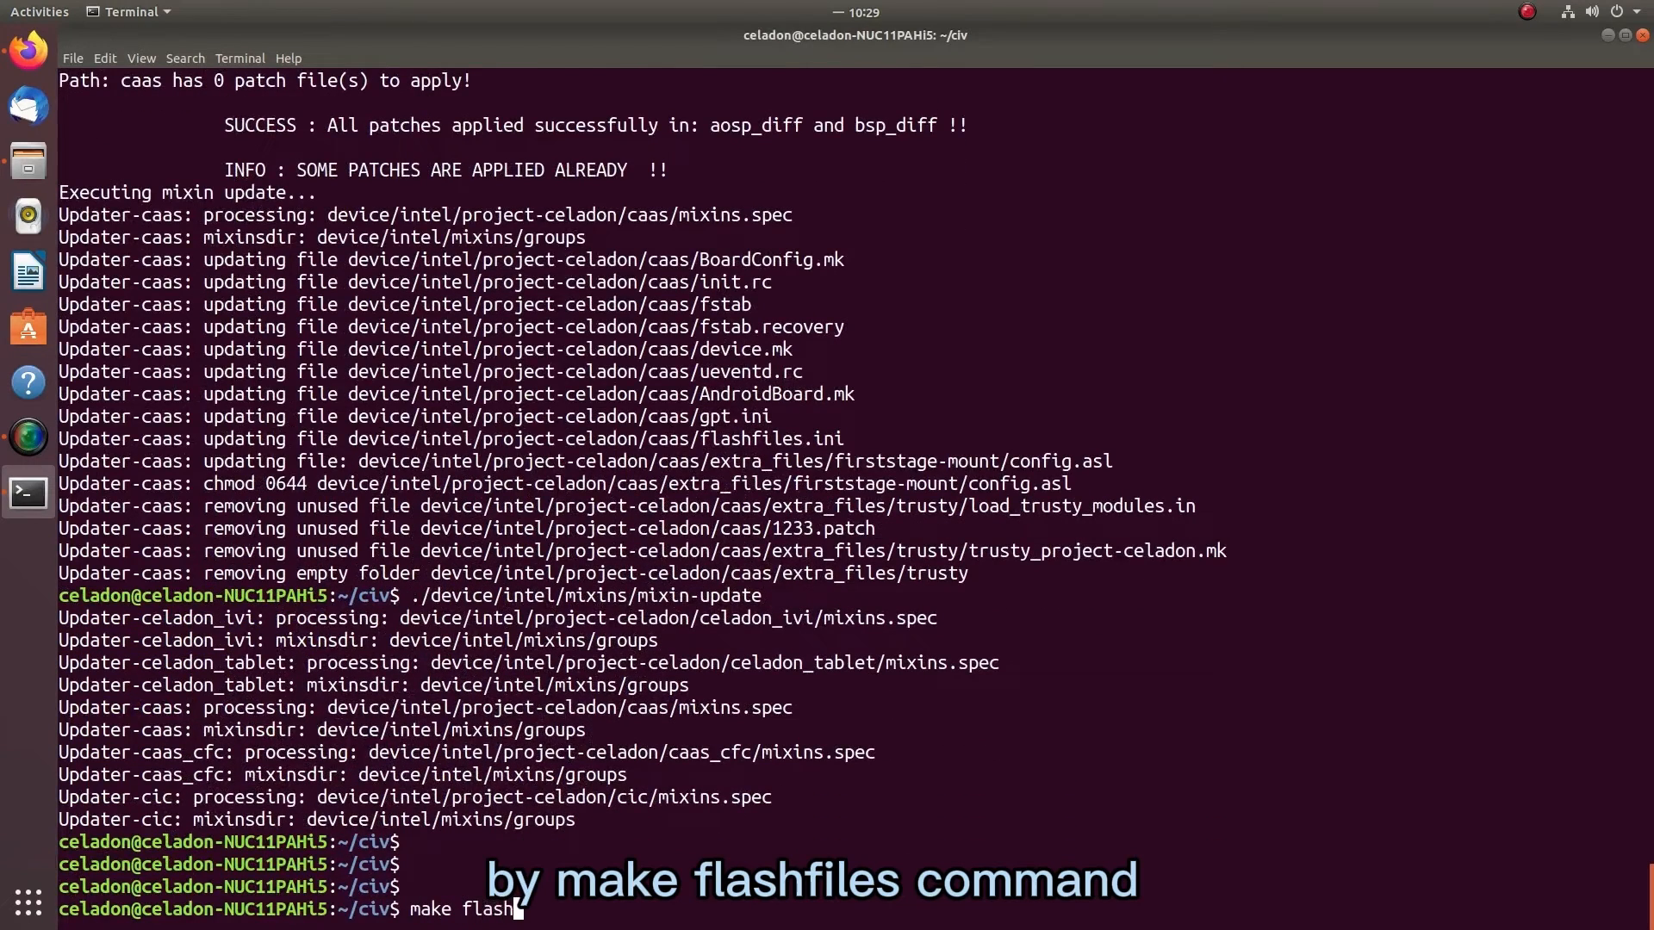
type("files")
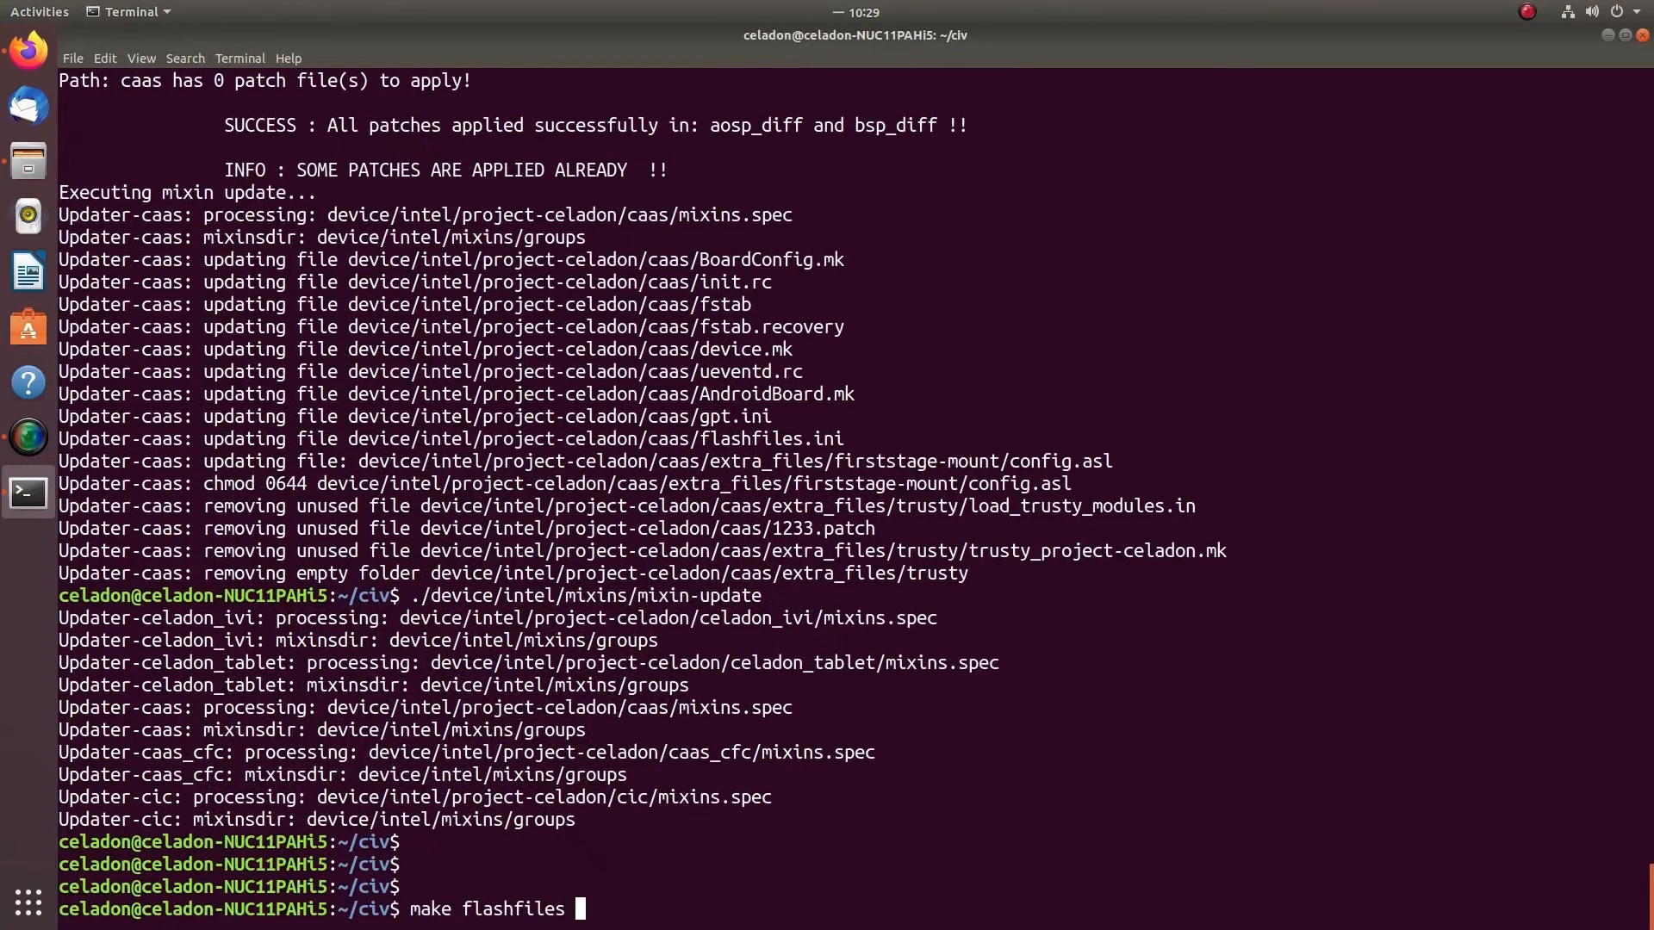
type("-j5")
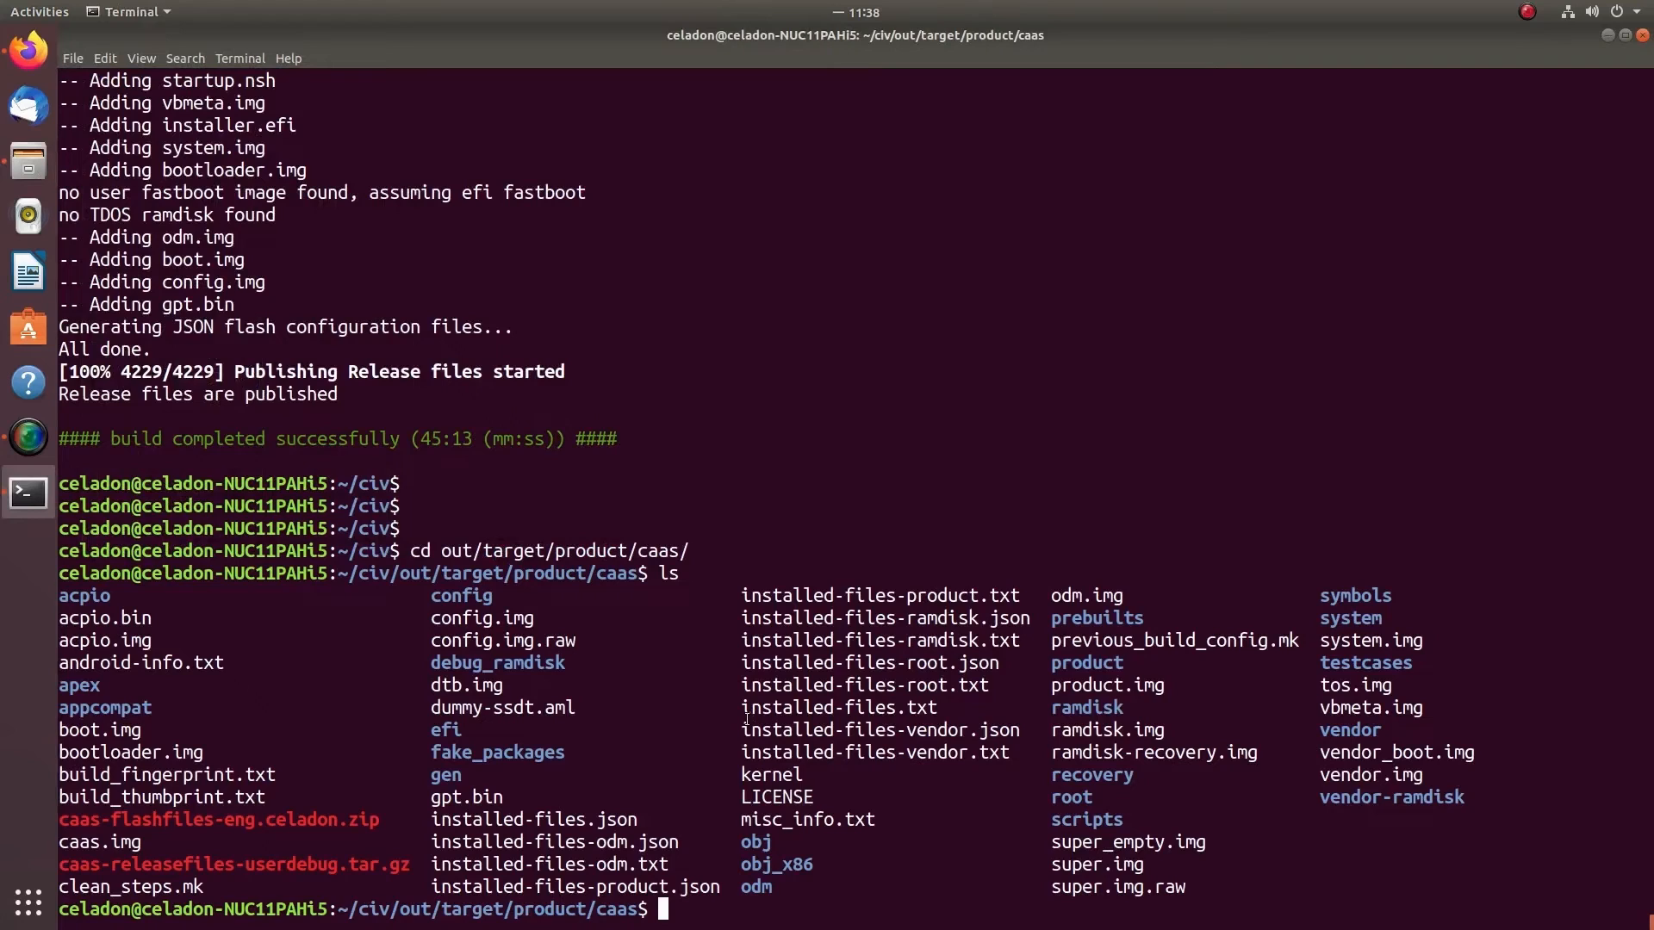
Begin an unzip command on caas-flashfiles-eng.celadon.zip, selecting its name from the listing.
type("unzip")
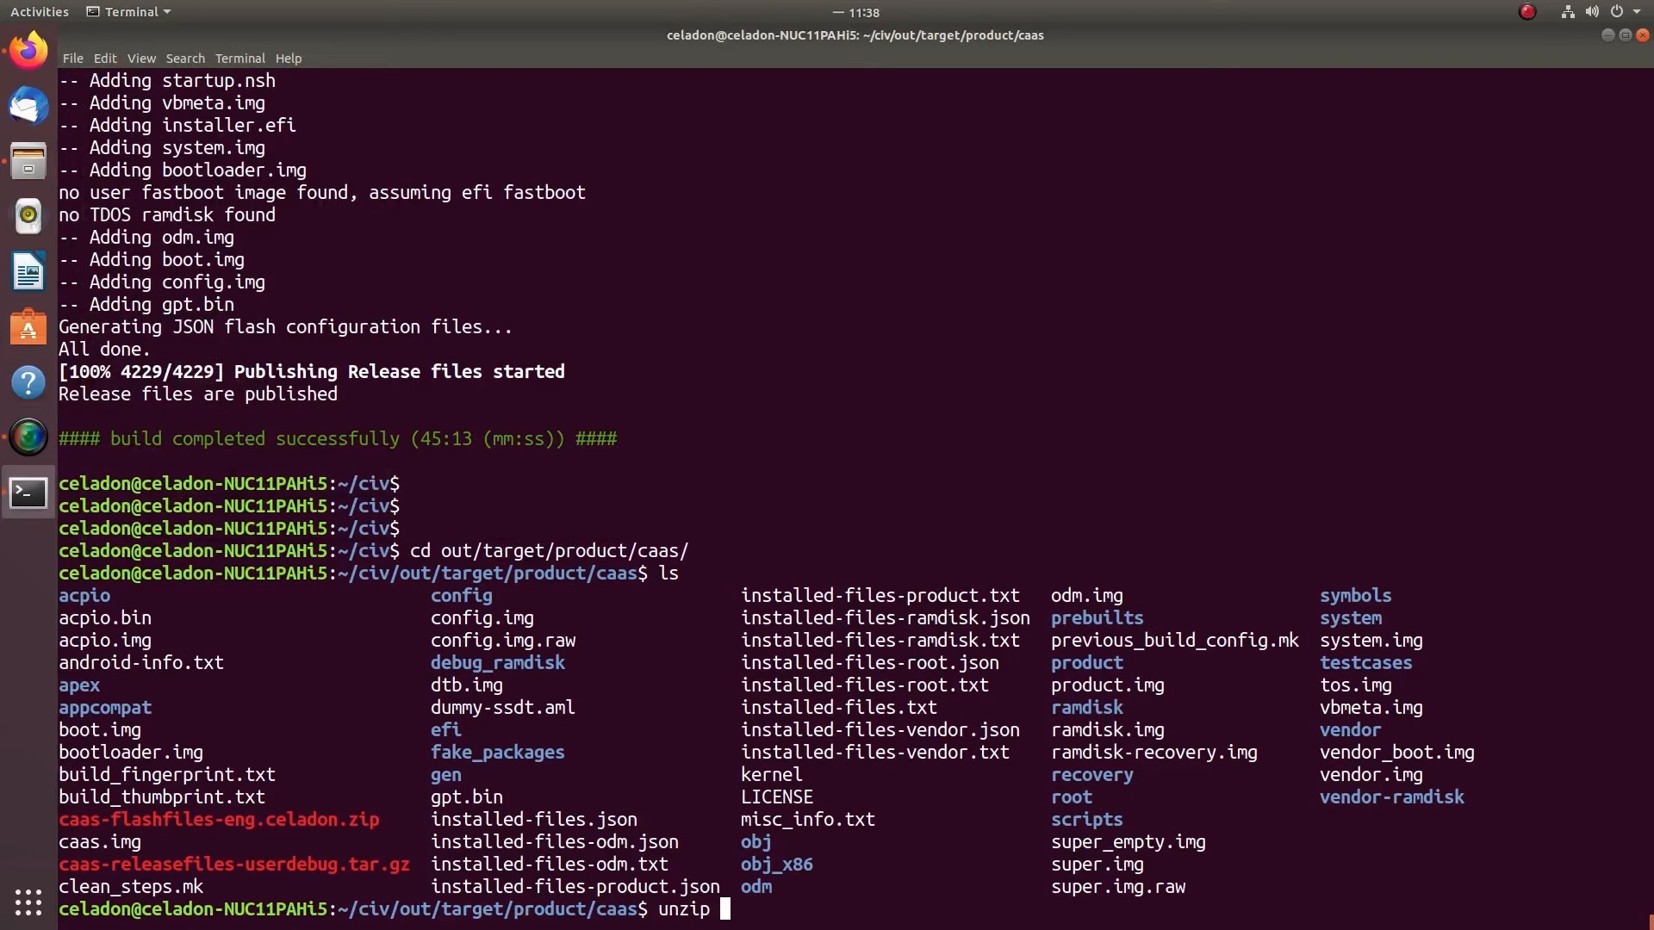
double_click(218, 819)
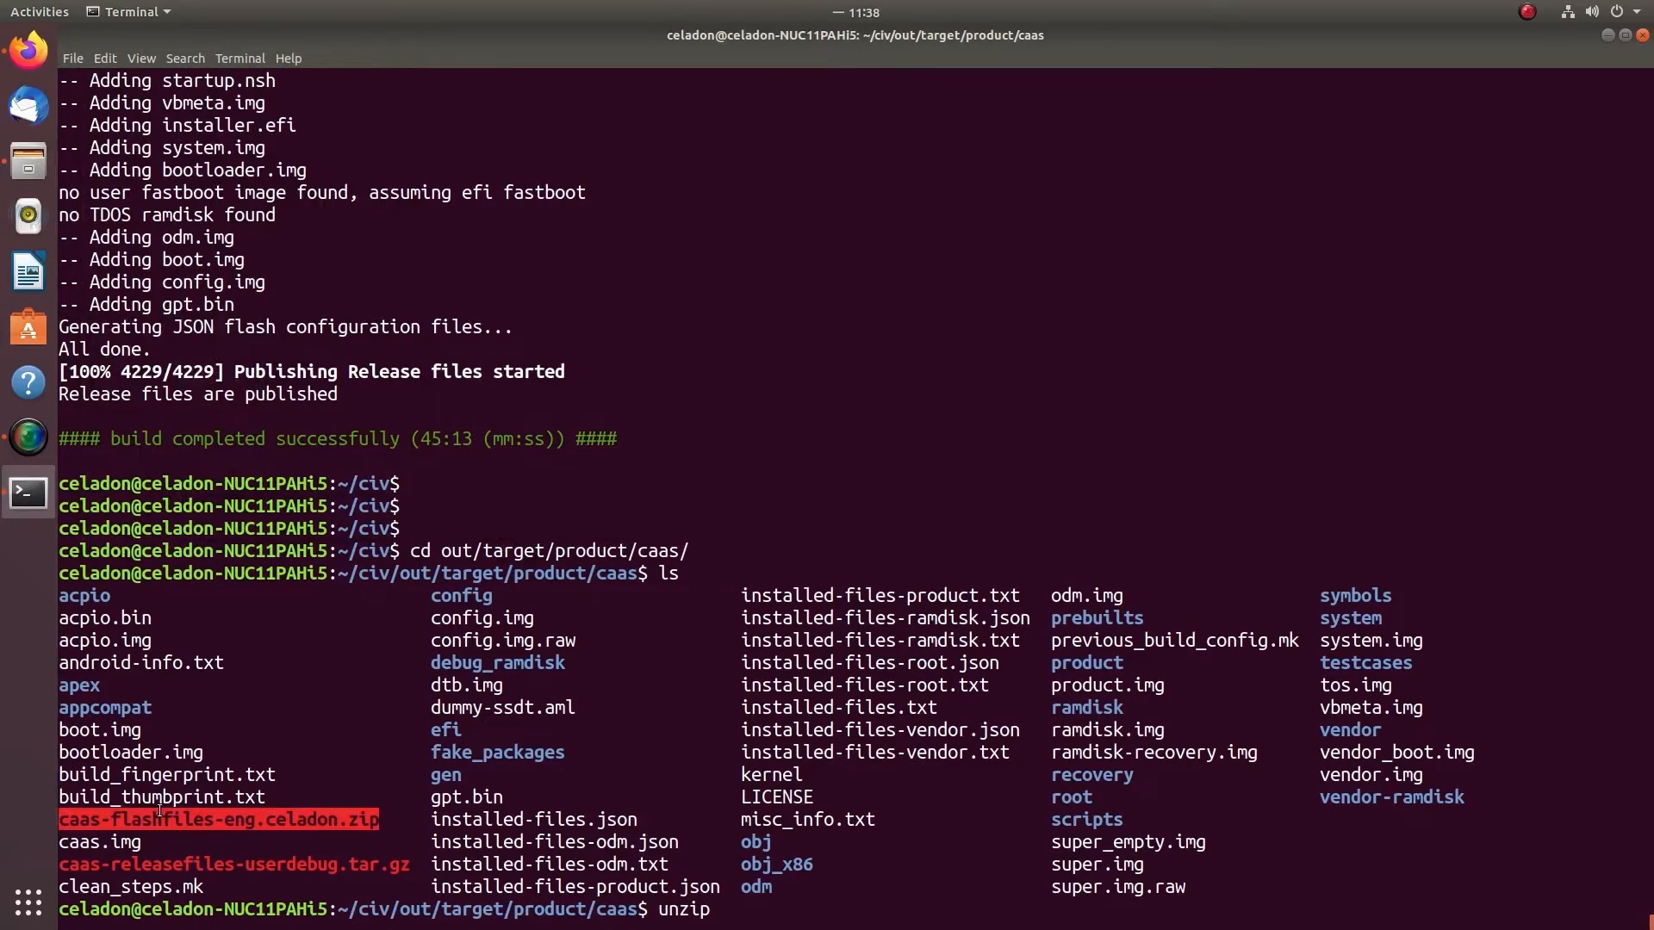